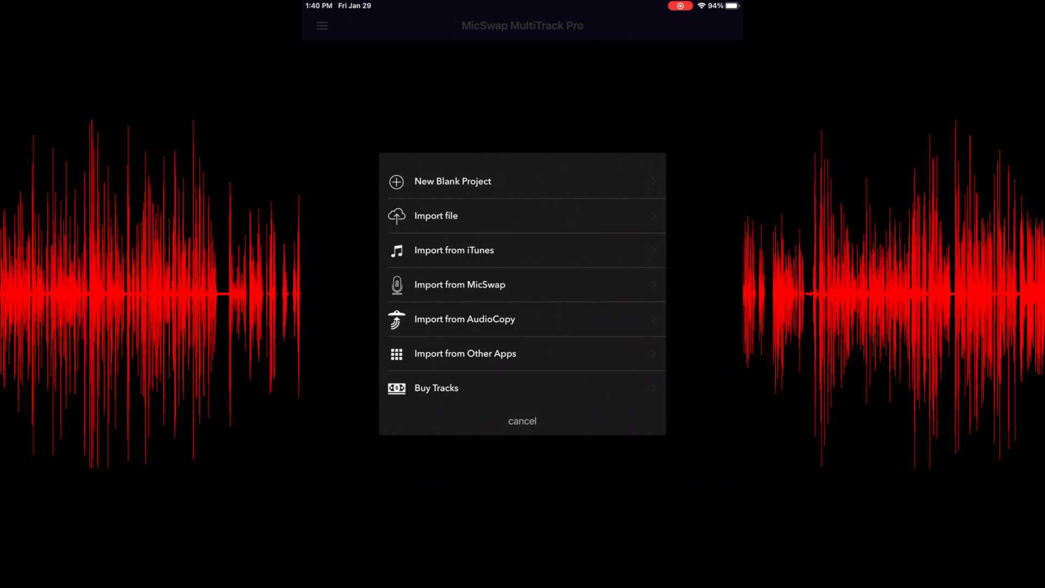
# Import the audio file from iCloud Drive into a new project.
pyautogui.click(435, 216)
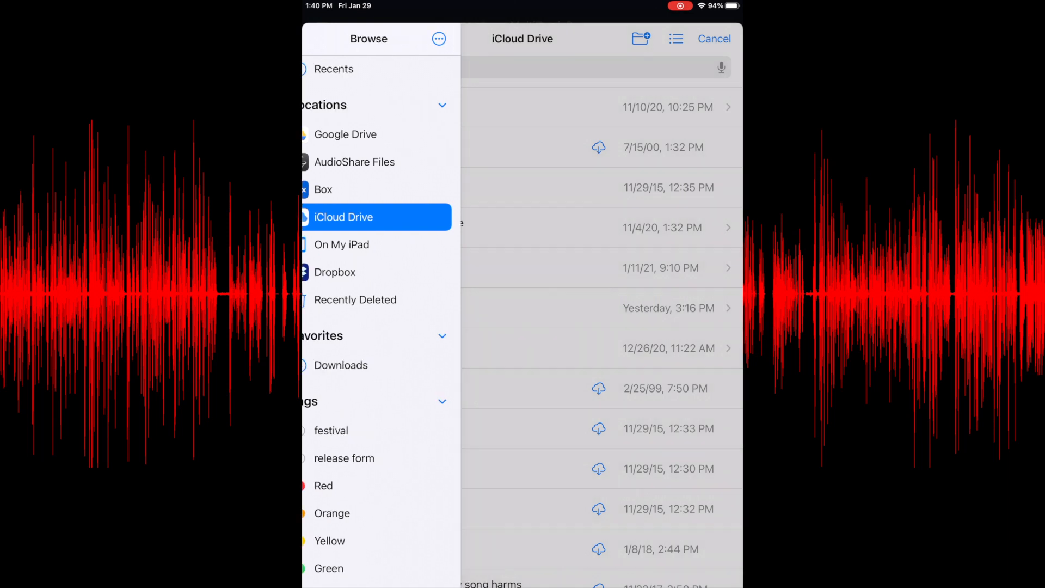
pyautogui.click(344, 217)
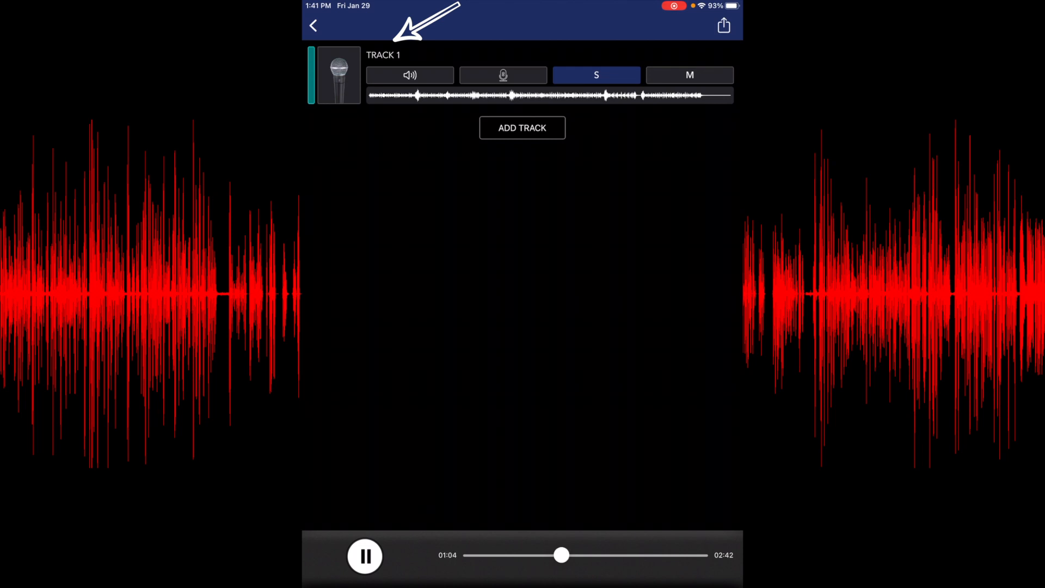
# Rename the first track to 'drums' and save the name.
pyautogui.click(383, 54)
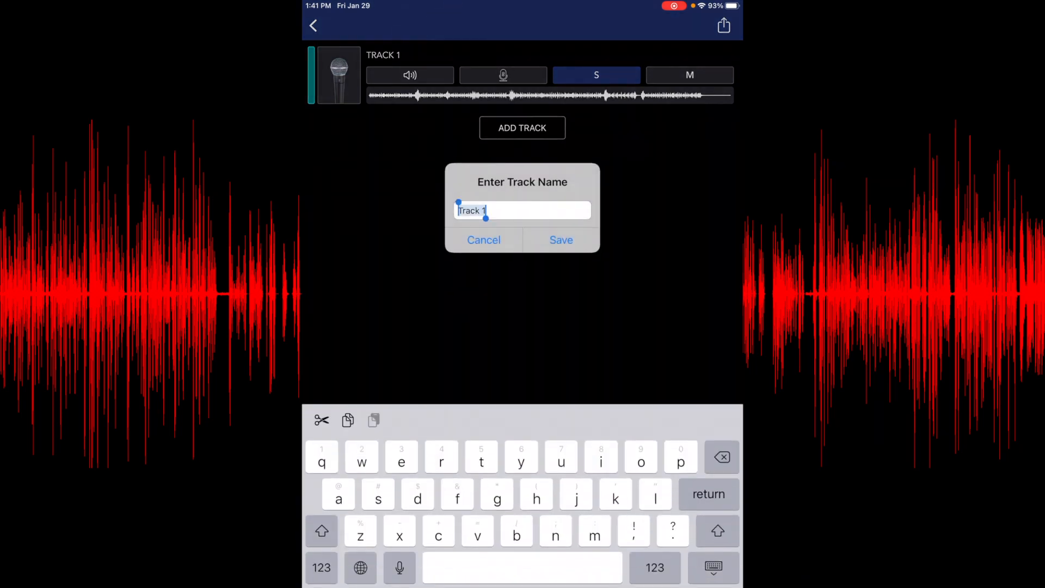
pyautogui.write('drums')
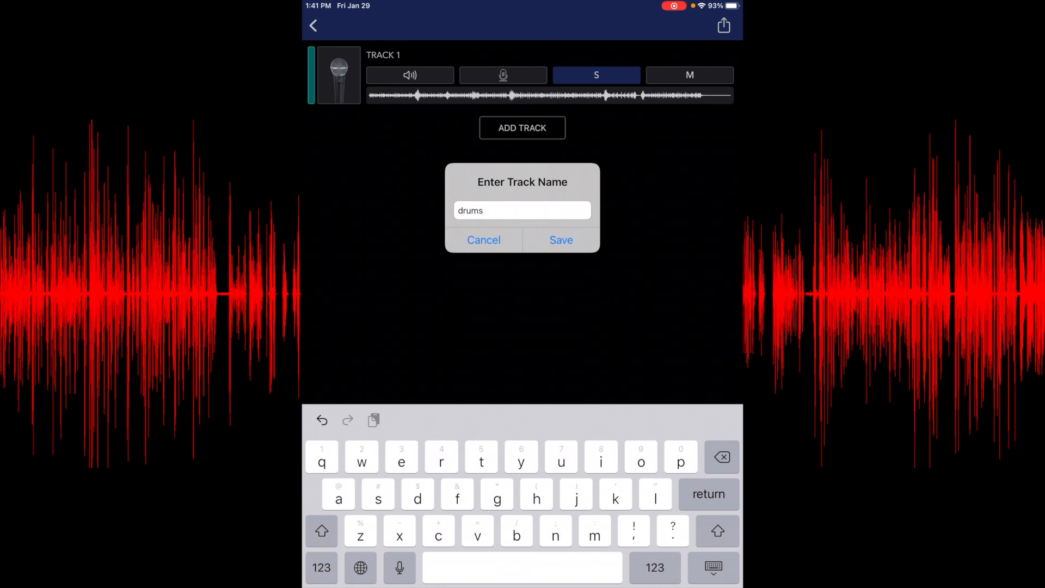
pyautogui.click(560, 240)
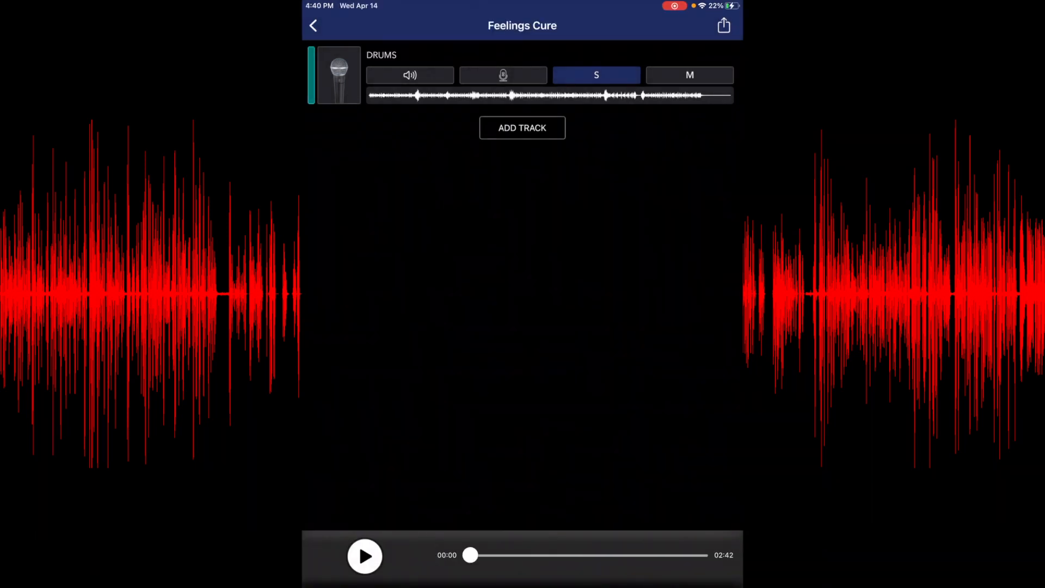
# Swipe through the microphone model carousel for the DRUMS track.
pyautogui.click(365, 557)
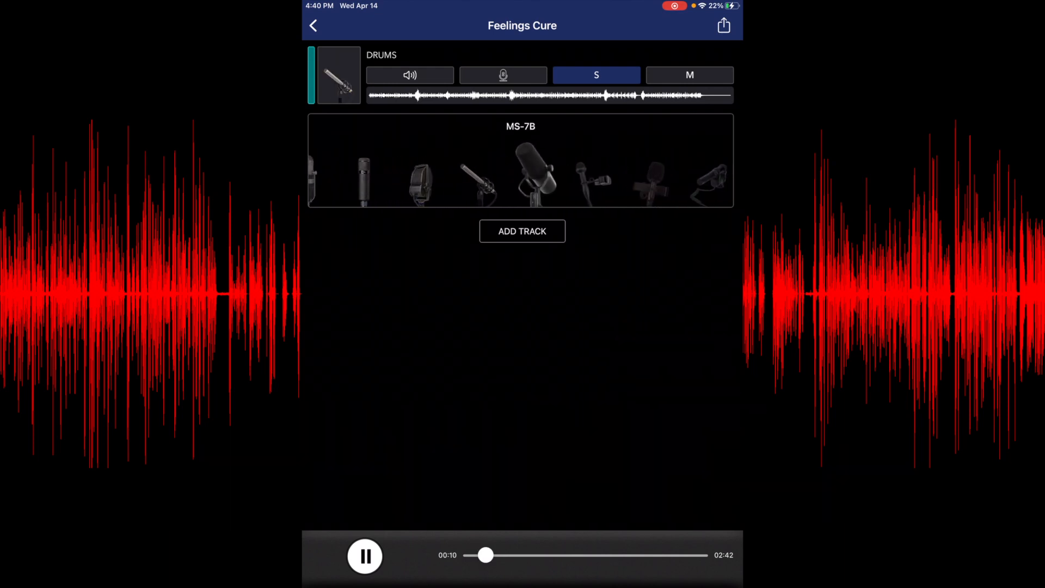
pyautogui.hscroll(-3)
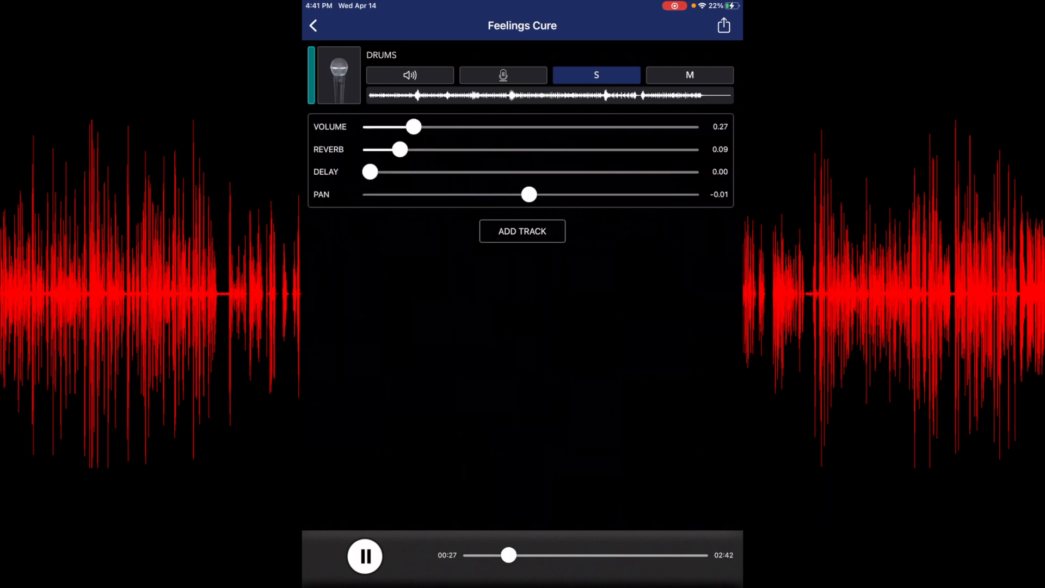
# Try reverb up to 0.41 and delay up to half, then return both to zero.
pyautogui.moveTo(399, 149); pyautogui.dragTo(502, 149)
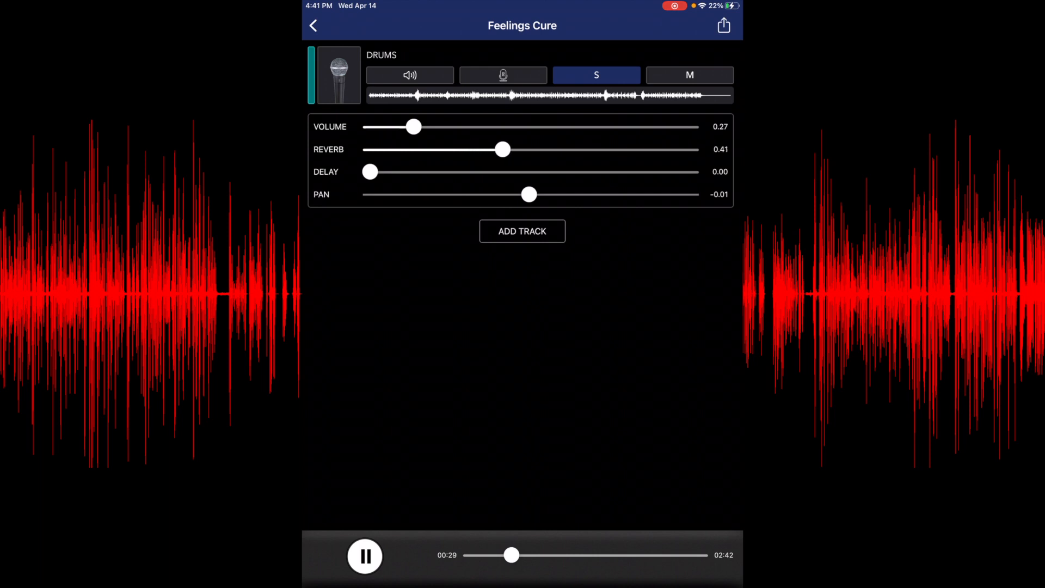
pyautogui.moveTo(502, 150); pyautogui.dragTo(414, 149)
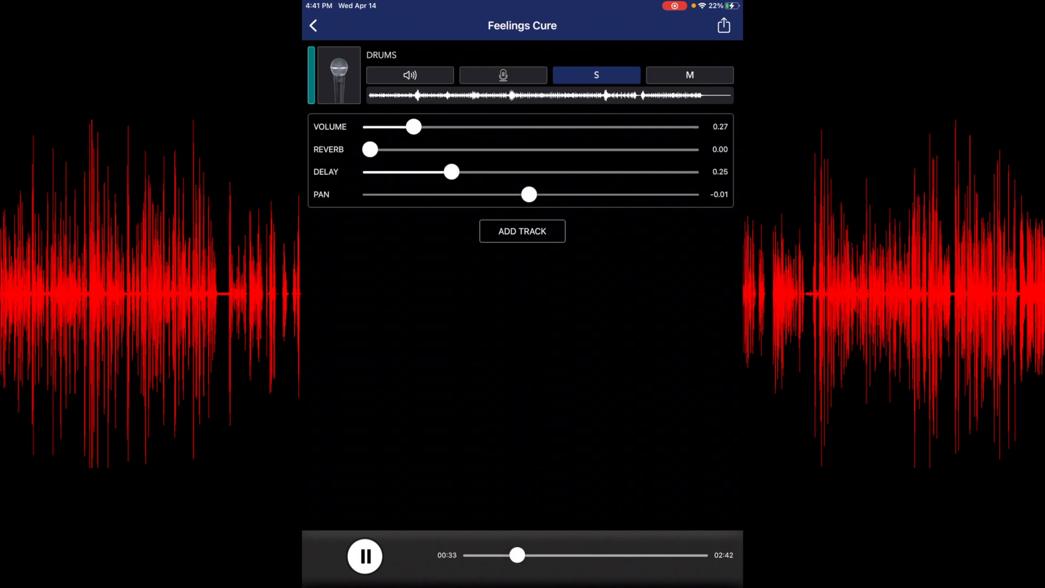
pyautogui.moveTo(451, 172); pyautogui.dragTo(523, 172)
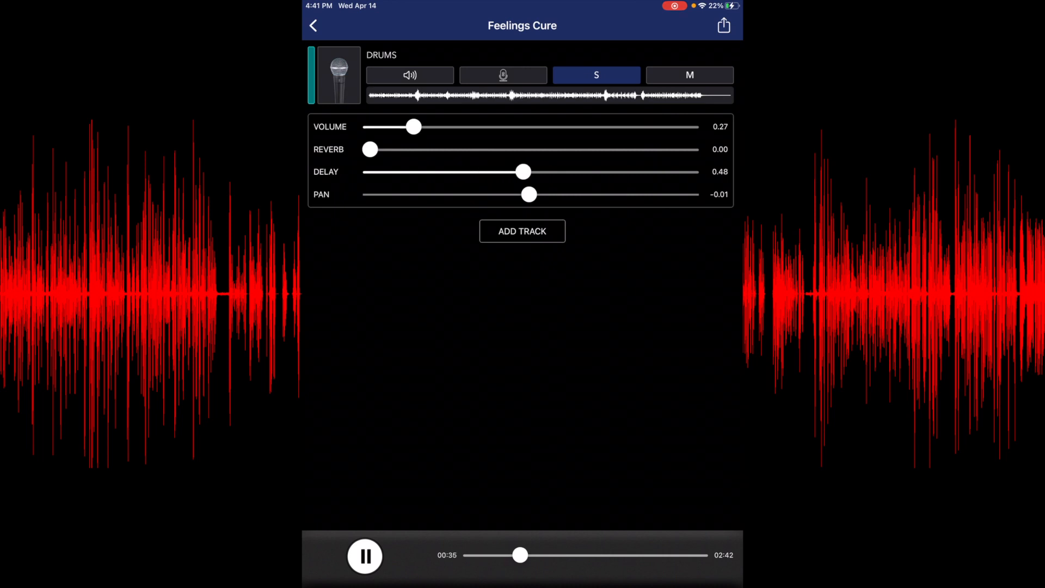
pyautogui.moveTo(522, 172); pyautogui.dragTo(447, 172)
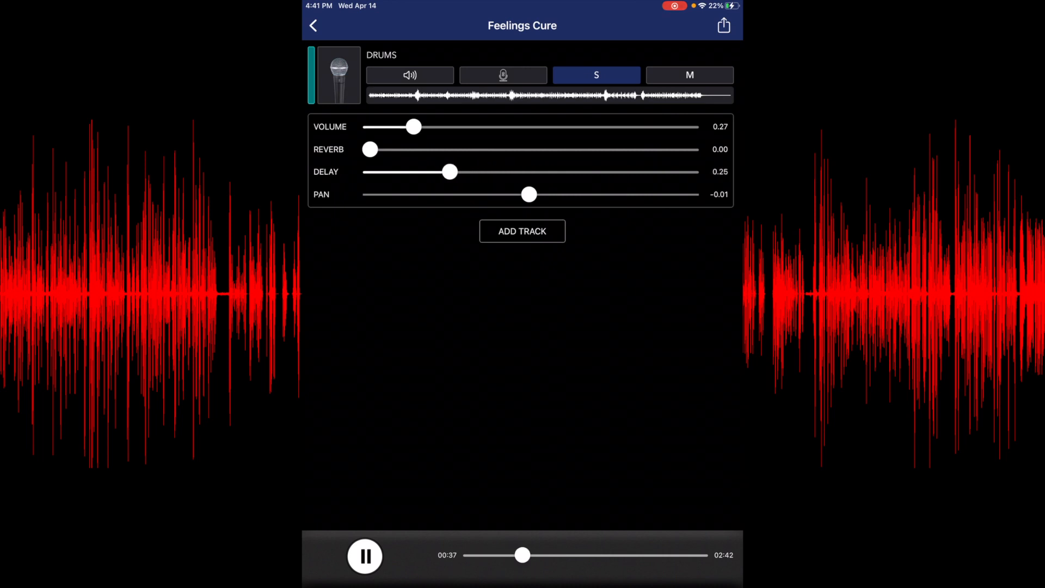
pyautogui.moveTo(450, 171); pyautogui.dragTo(371, 171)
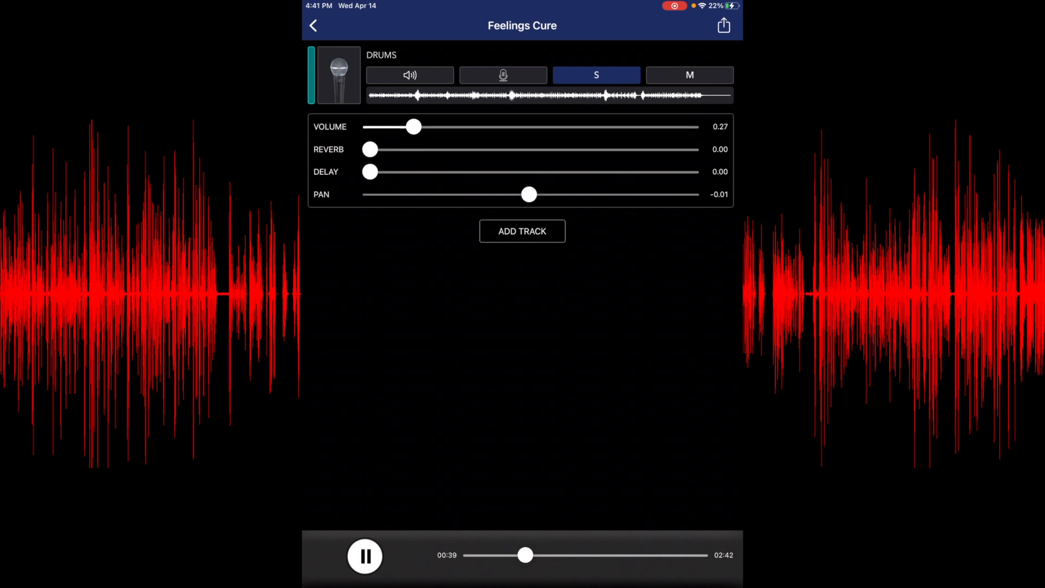
# Pan hard left then back to centre, and leave the drums reverb near 0.19.
pyautogui.moveTo(529, 193); pyautogui.dragTo(386, 194)
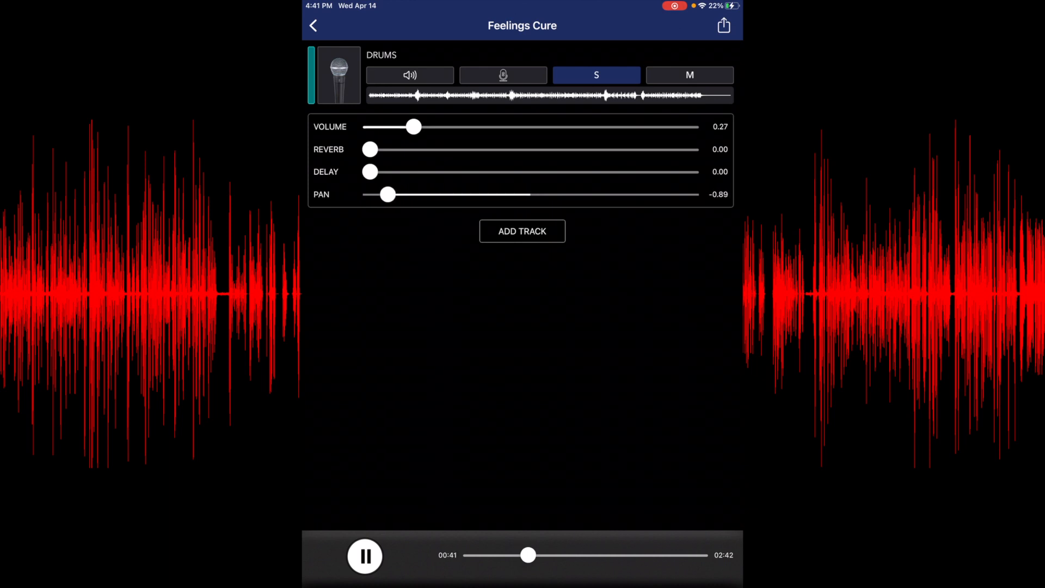
pyautogui.moveTo(388, 194); pyautogui.dragTo(506, 193)
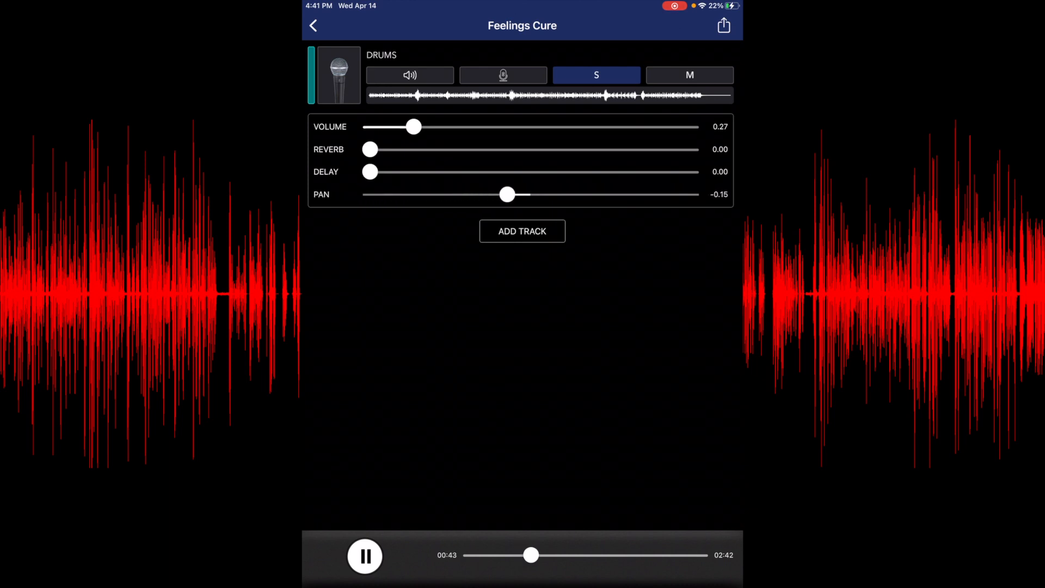
pyautogui.moveTo(506, 194); pyautogui.dragTo(536, 194)
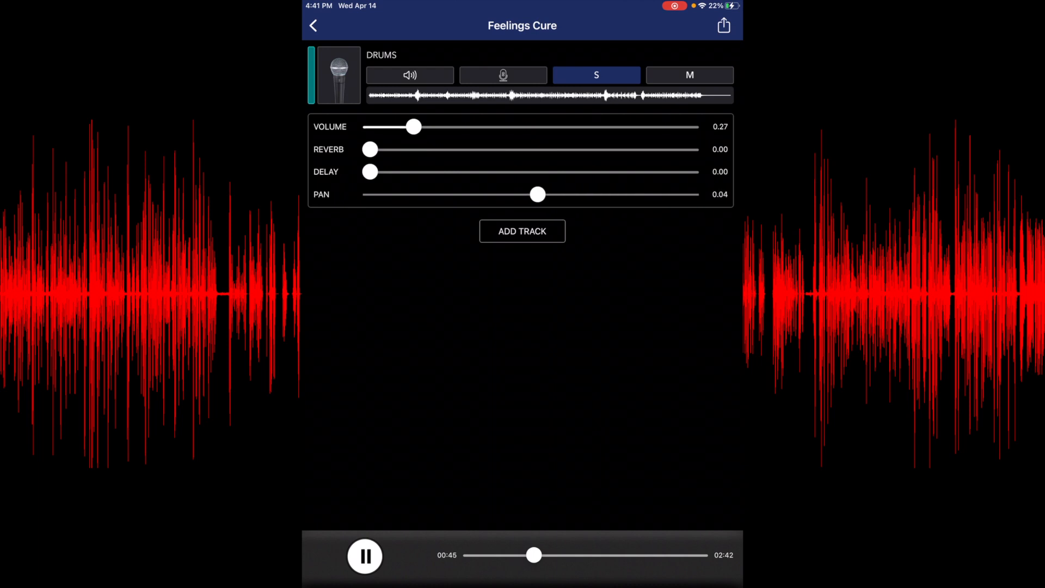
pyautogui.moveTo(370, 149); pyautogui.dragTo(411, 149)
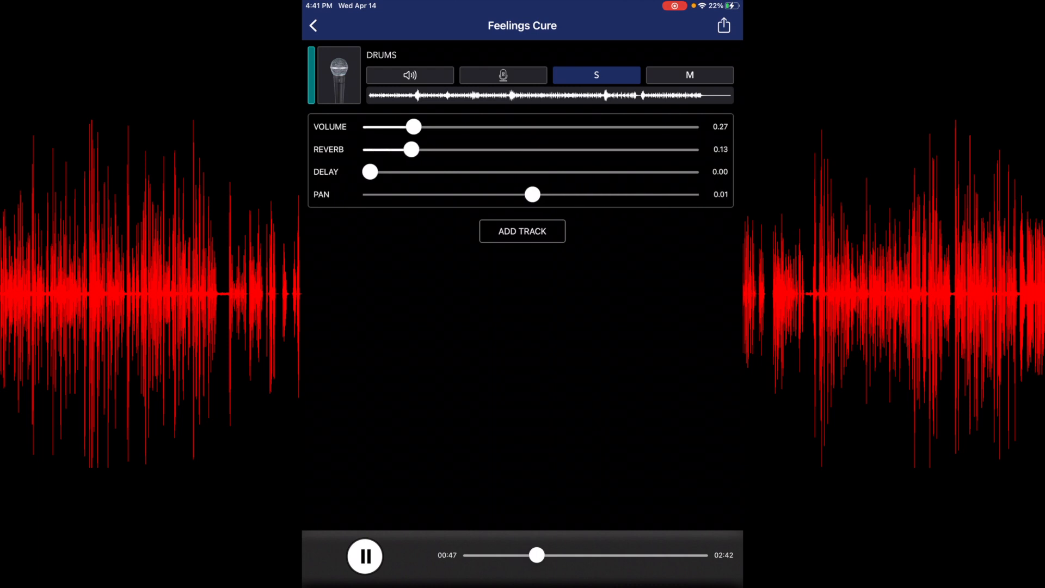
pyautogui.moveTo(410, 149); pyautogui.dragTo(432, 150)
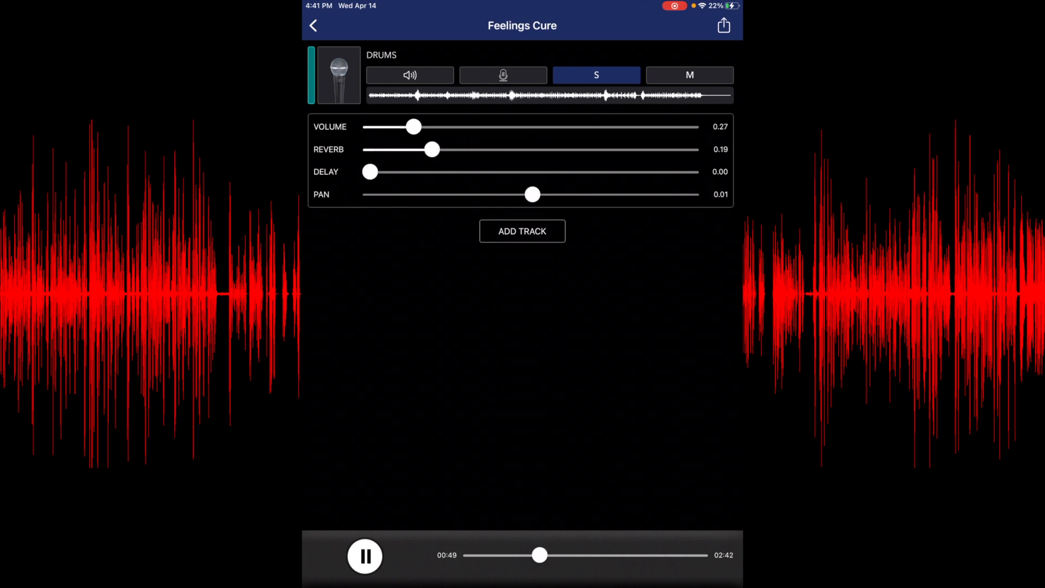
pyautogui.moveTo(431, 149); pyautogui.dragTo(369, 149)
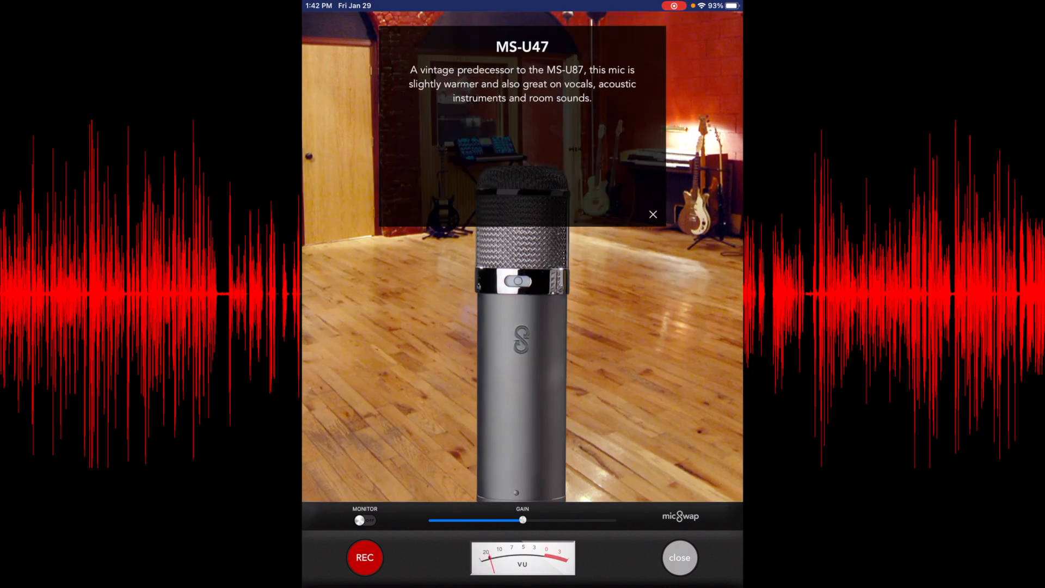
# Cycle through the MS-SR80 and MS-7B mics and return to the MS-U47.
pyautogui.click(652, 215)
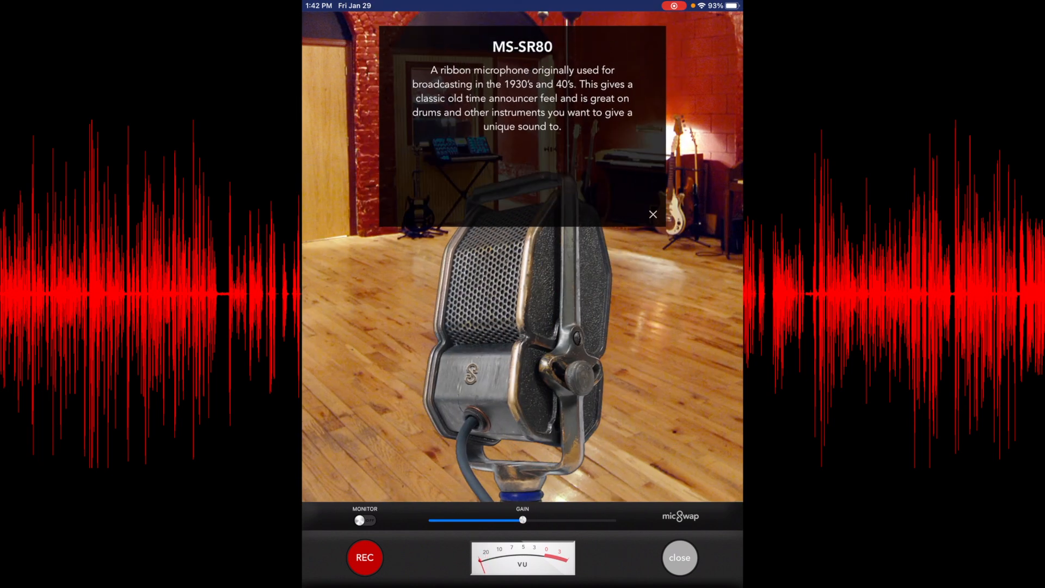
pyautogui.click(652, 214)
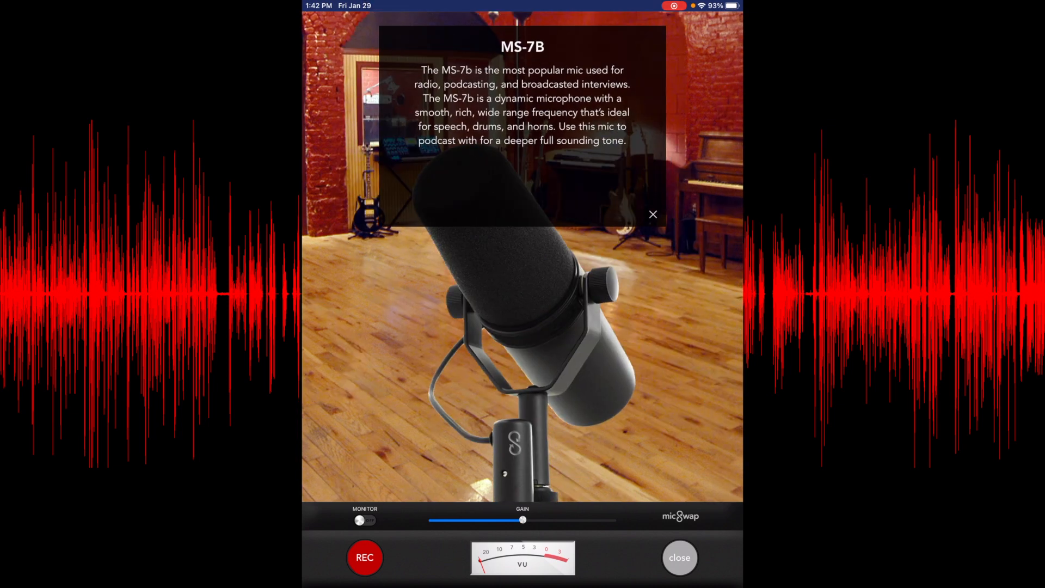
pyautogui.click(652, 214)
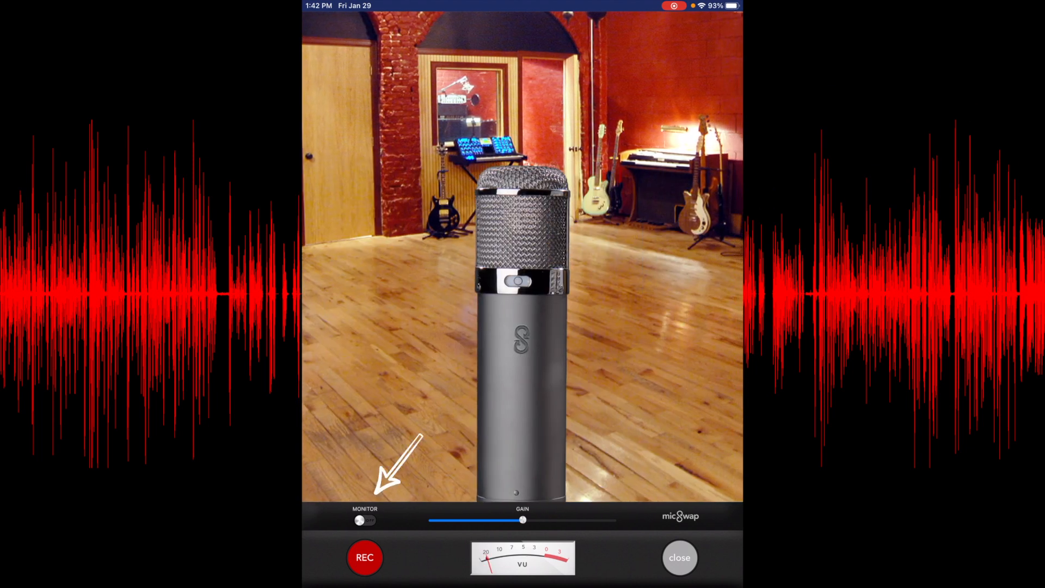
# Toggle monitoring, raise the input gain then back it off slightly, and start recording.
pyautogui.click(365, 521)
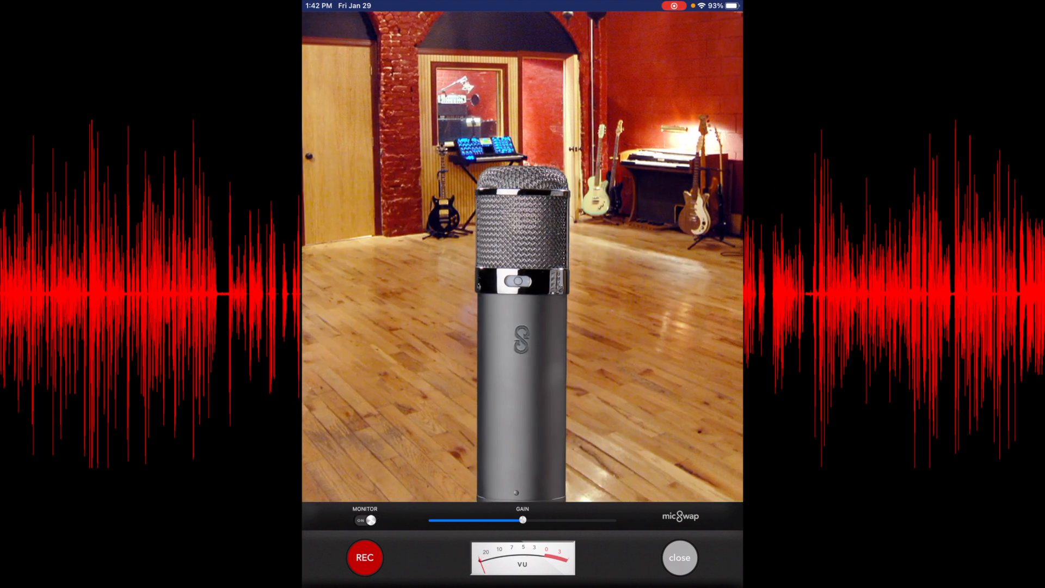
pyautogui.moveTo(522, 519); pyautogui.dragTo(569, 519)
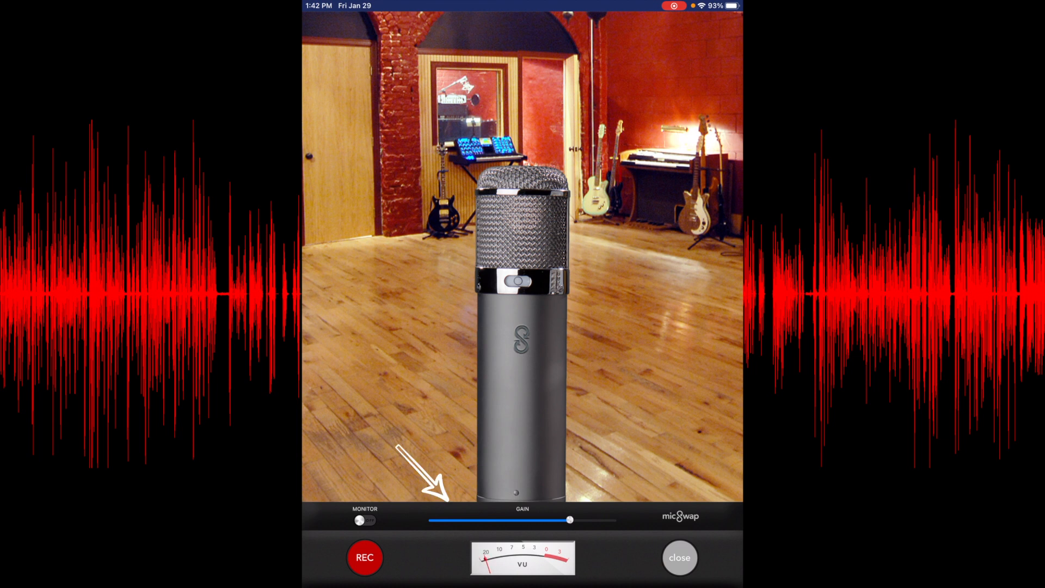
pyautogui.moveTo(569, 519); pyautogui.dragTo(600, 519)
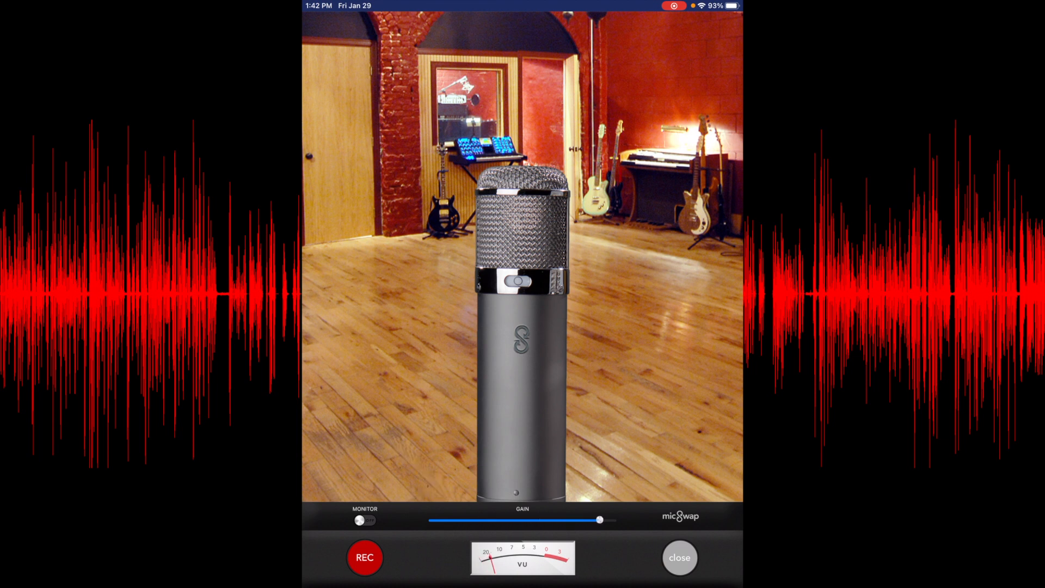
pyautogui.moveTo(599, 519); pyautogui.dragTo(548, 519)
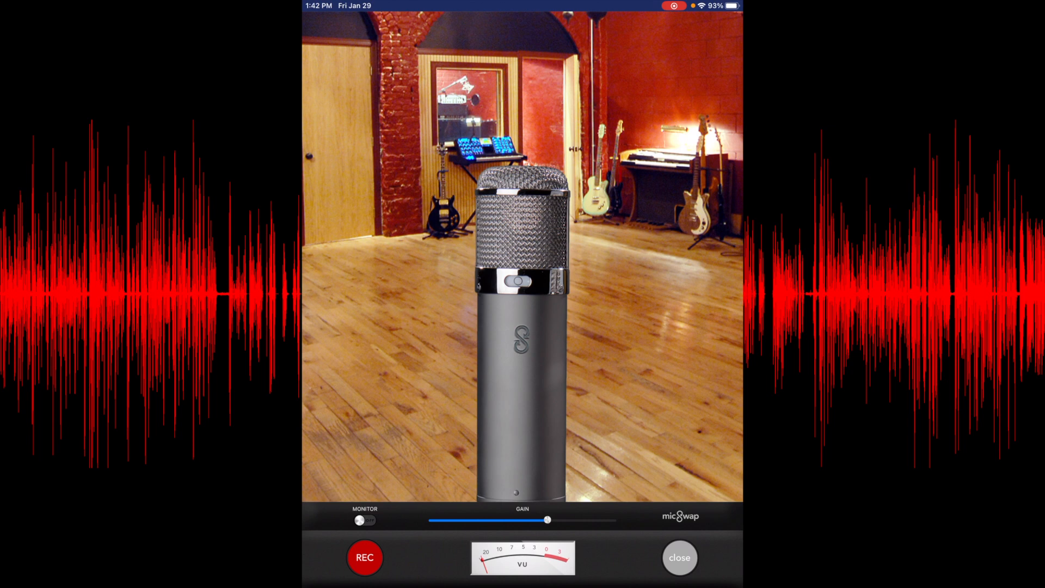
pyautogui.click(678, 557)
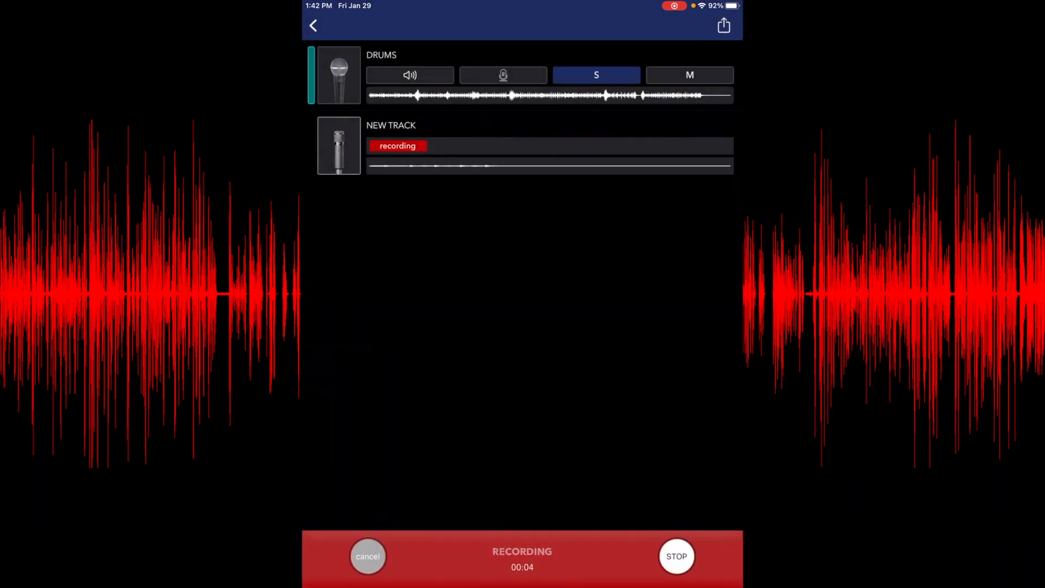
# Cancel and discard the recording, return to the project list and reveal the side menu.
pyautogui.click(367, 556)
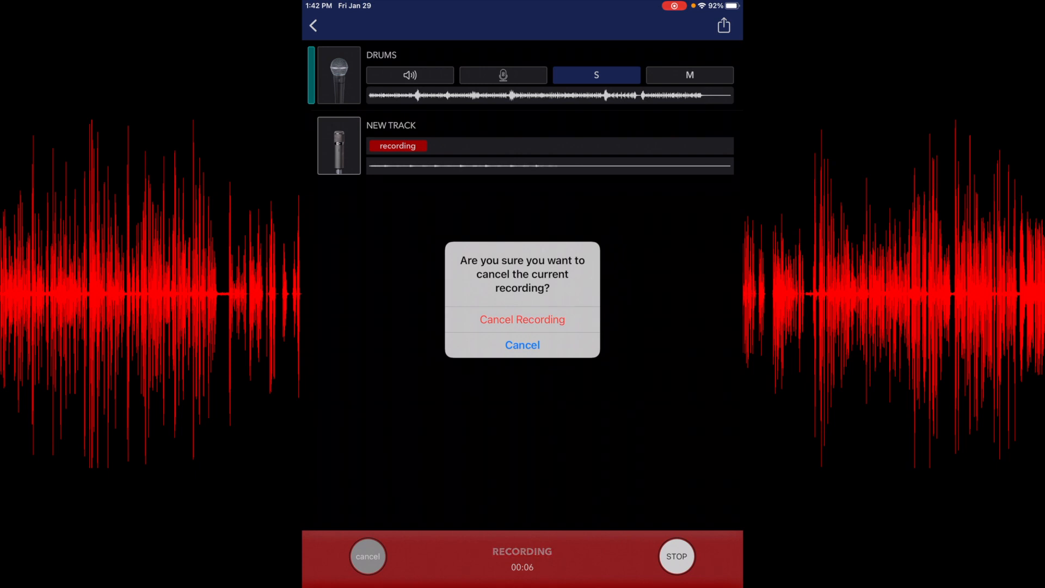
pyautogui.click(522, 319)
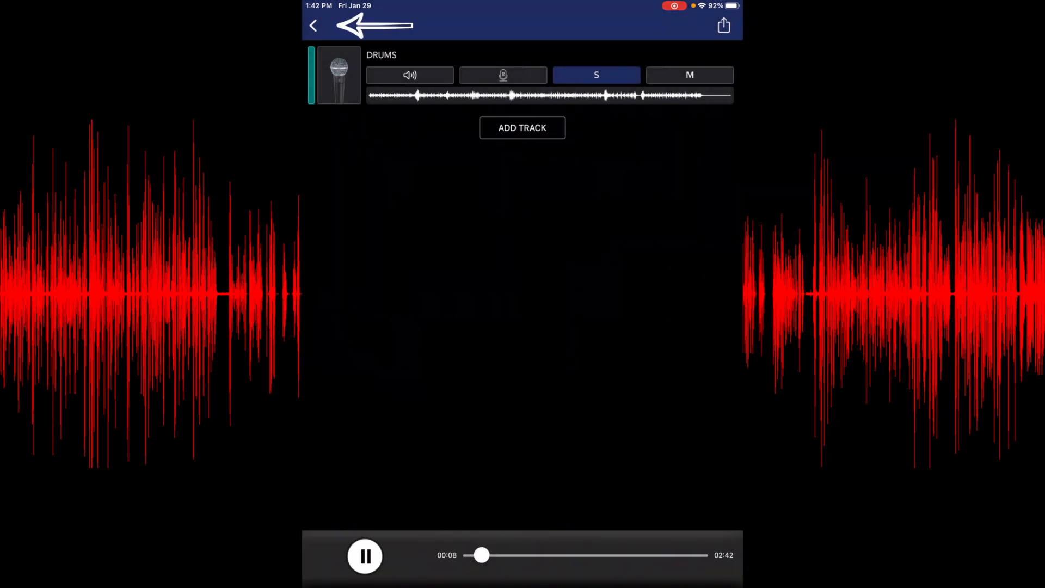
pyautogui.click(313, 25)
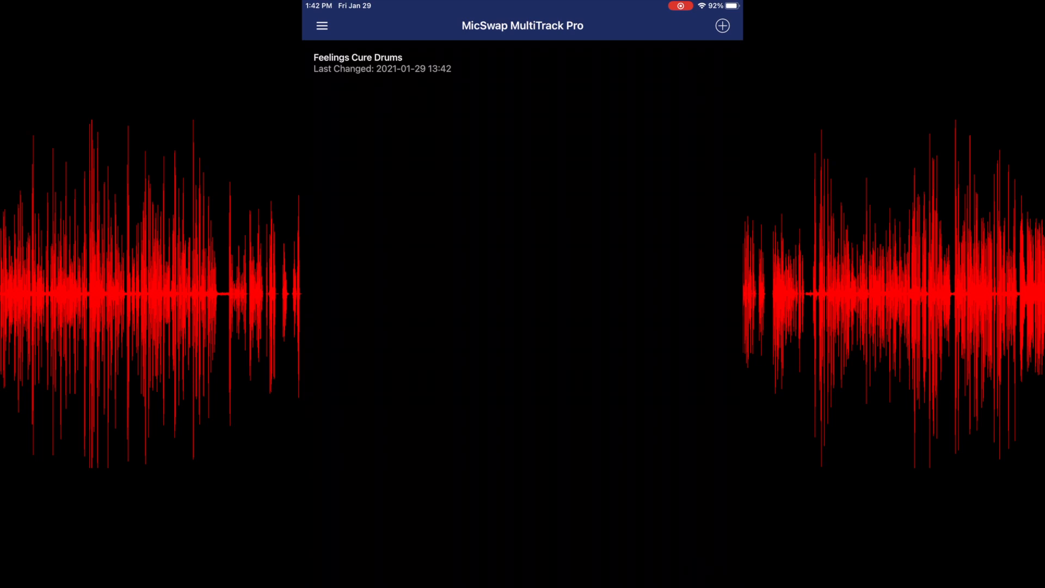
pyautogui.click(321, 25)
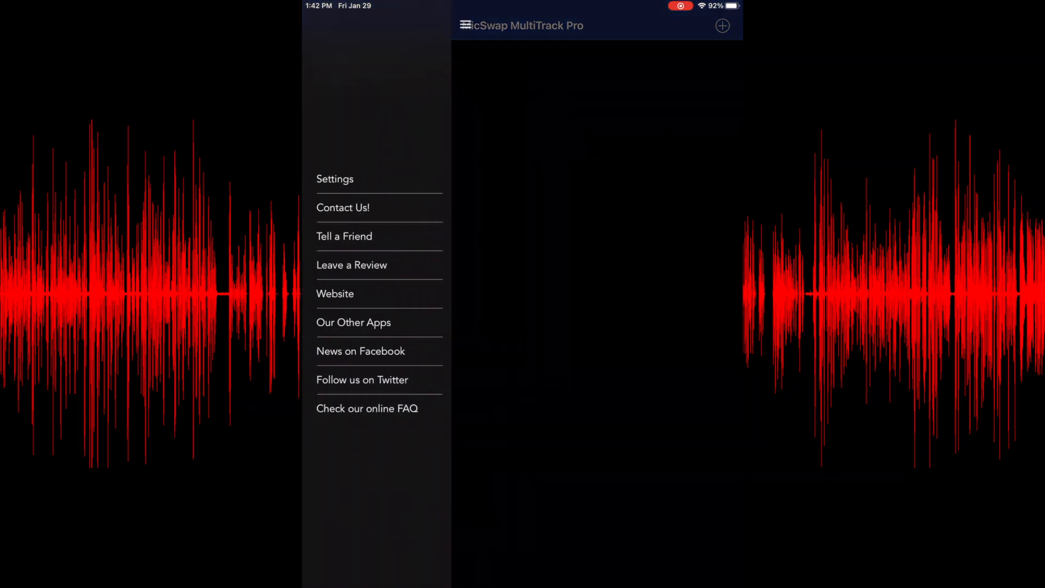
# In Settings turn off Countdown before recording and keep the format on M4A.
pyautogui.click(334, 179)
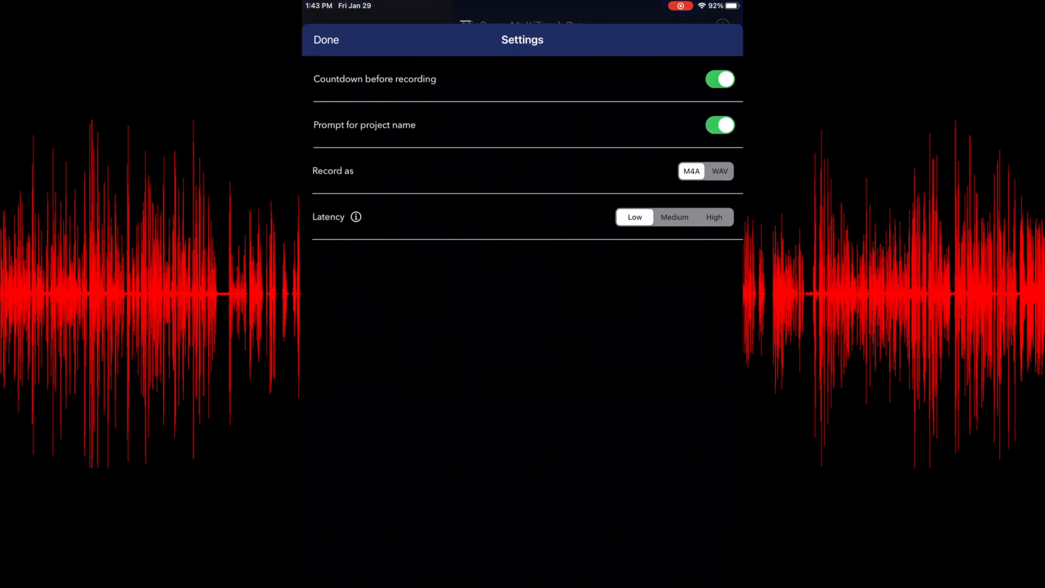
pyautogui.click(719, 78)
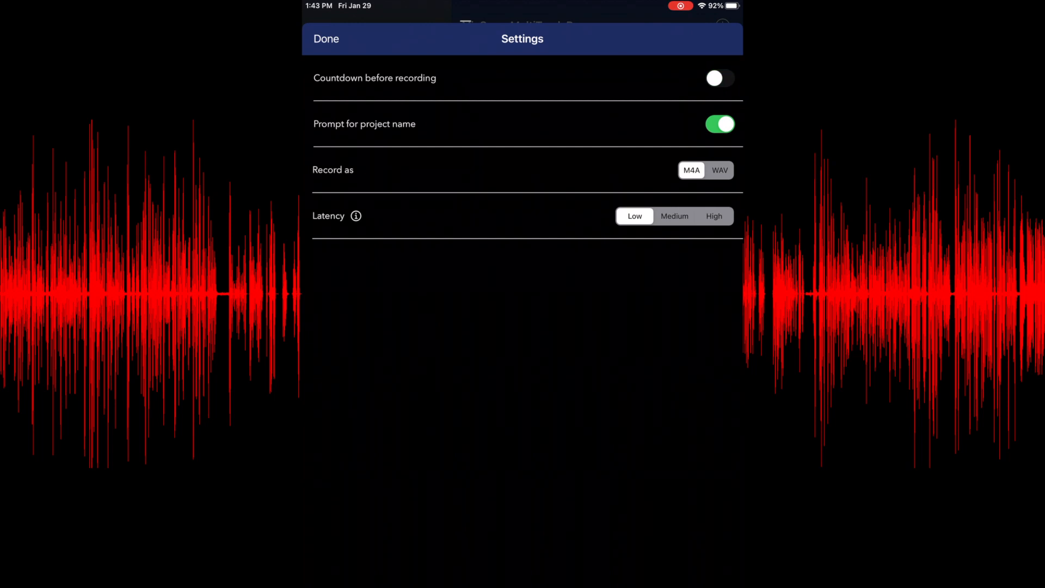
pyautogui.click(719, 169)
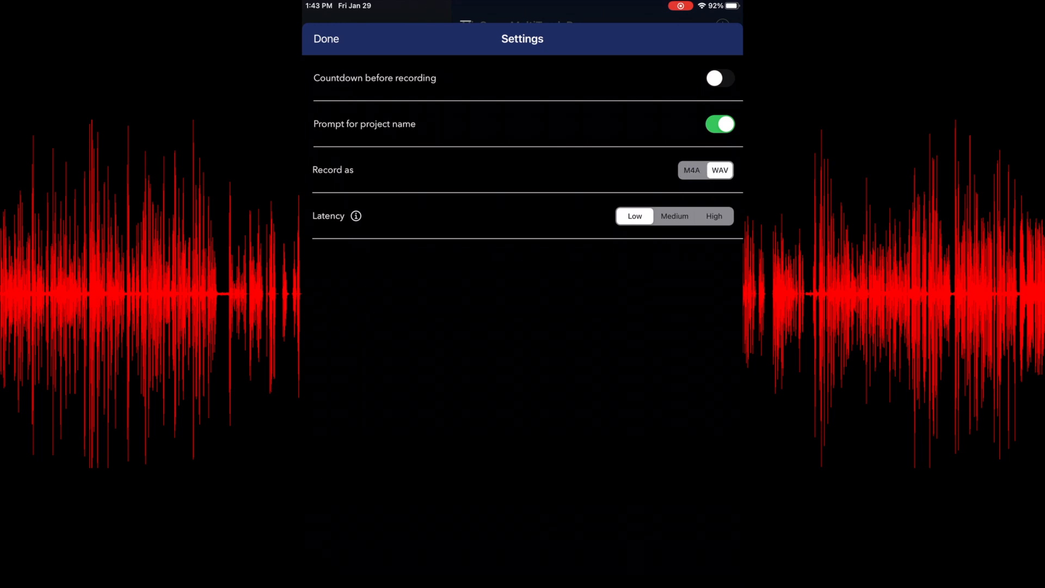
pyautogui.click(692, 170)
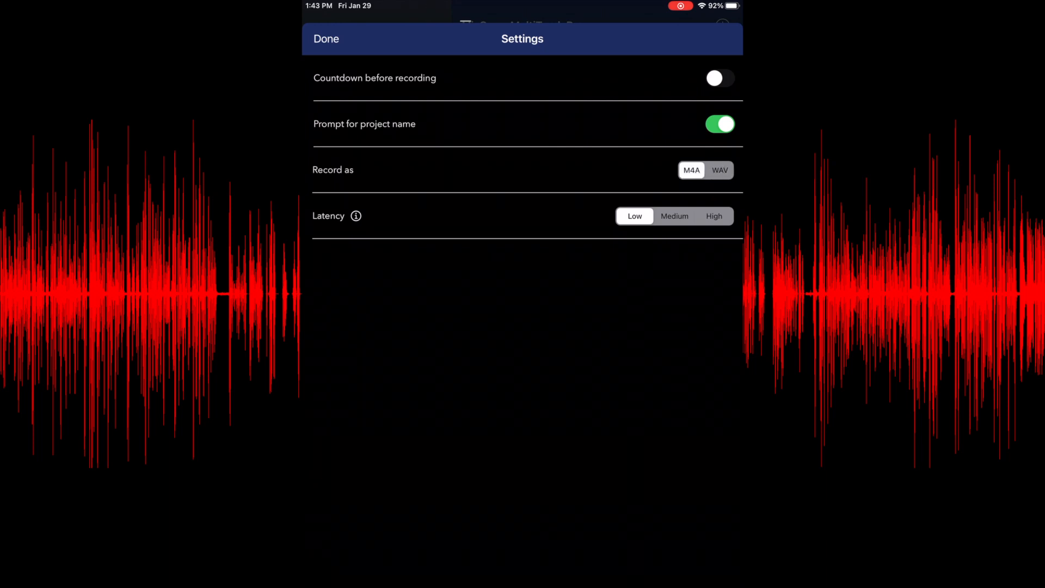
# View and dismiss the latency explanation, then close Settings.
pyautogui.click(355, 215)
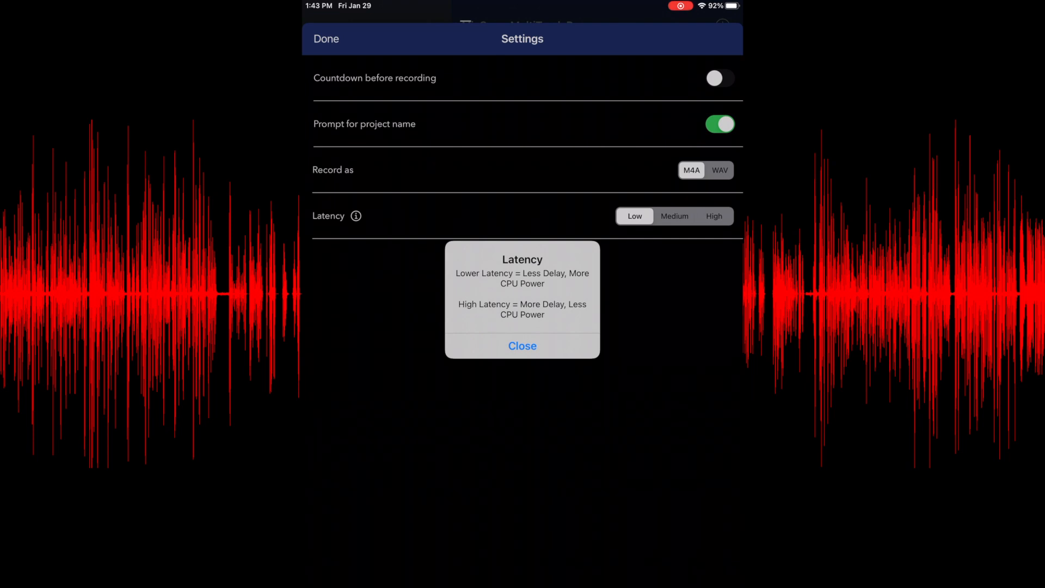
pyautogui.click(522, 346)
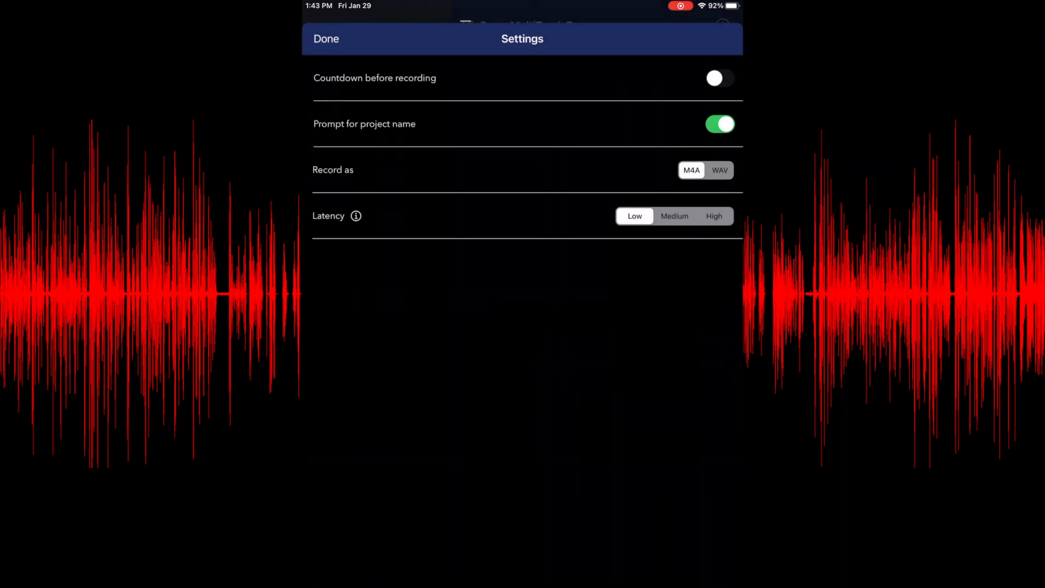
pyautogui.click(326, 39)
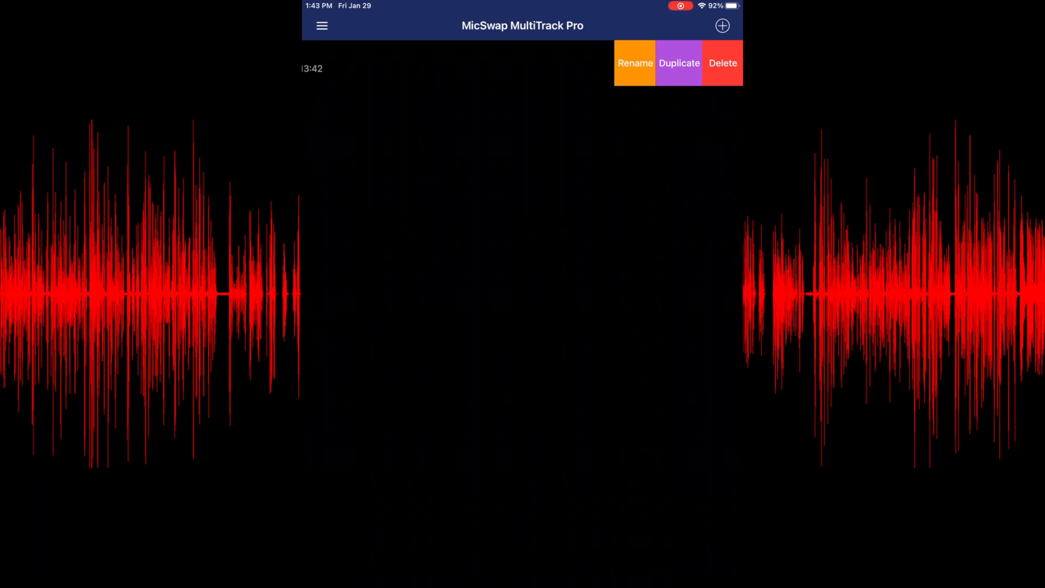
# Confirm the project name as Feelings Cure and add a new track to record into.
pyautogui.click(634, 63)
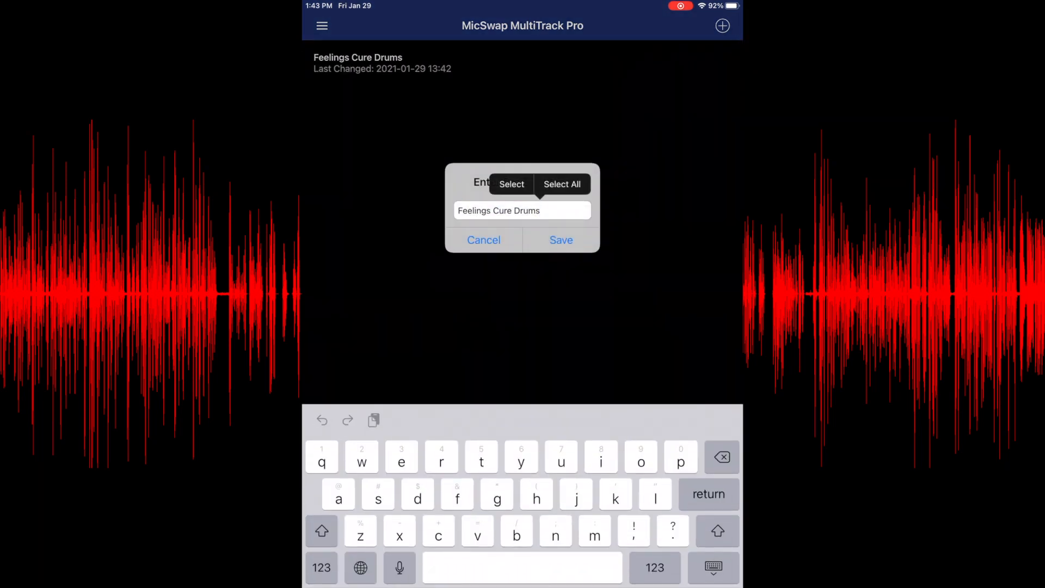
pyautogui.click(482, 240)
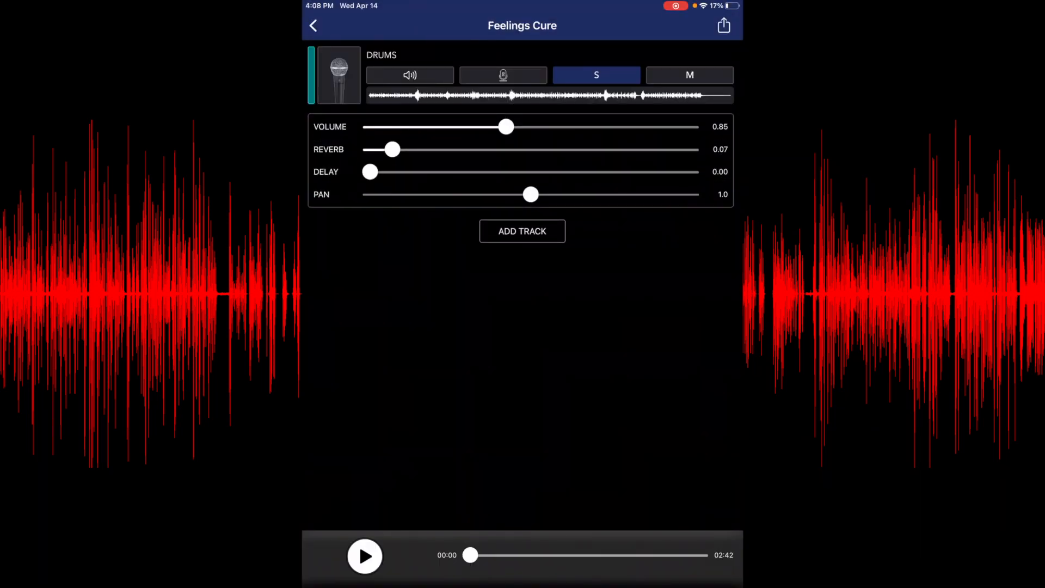
pyautogui.moveTo(506, 126); pyautogui.dragTo(474, 126)
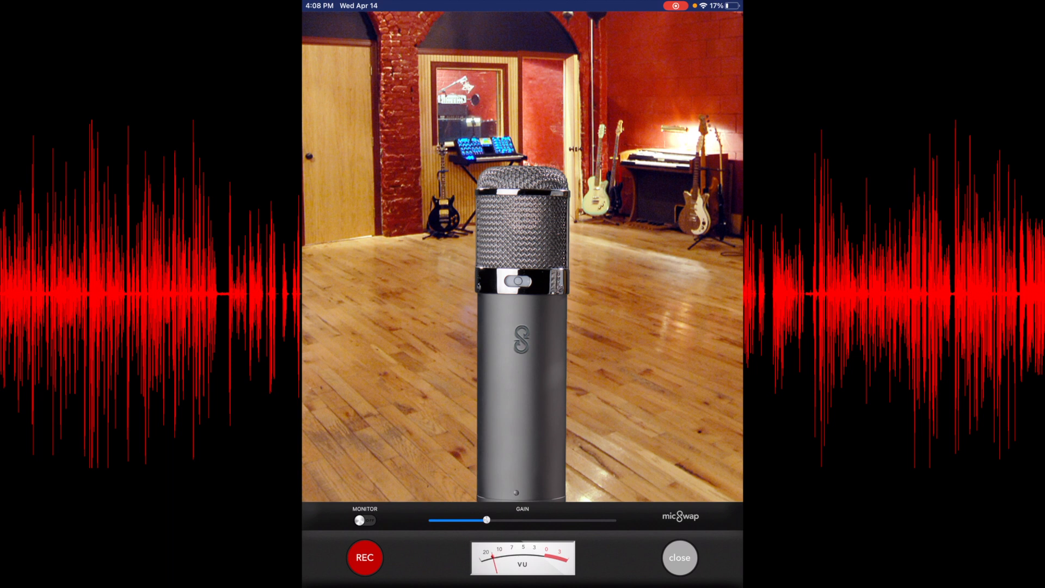
# Turn monitoring on, fine-tune the input gain and start recording the new track.
pyautogui.click(363, 521)
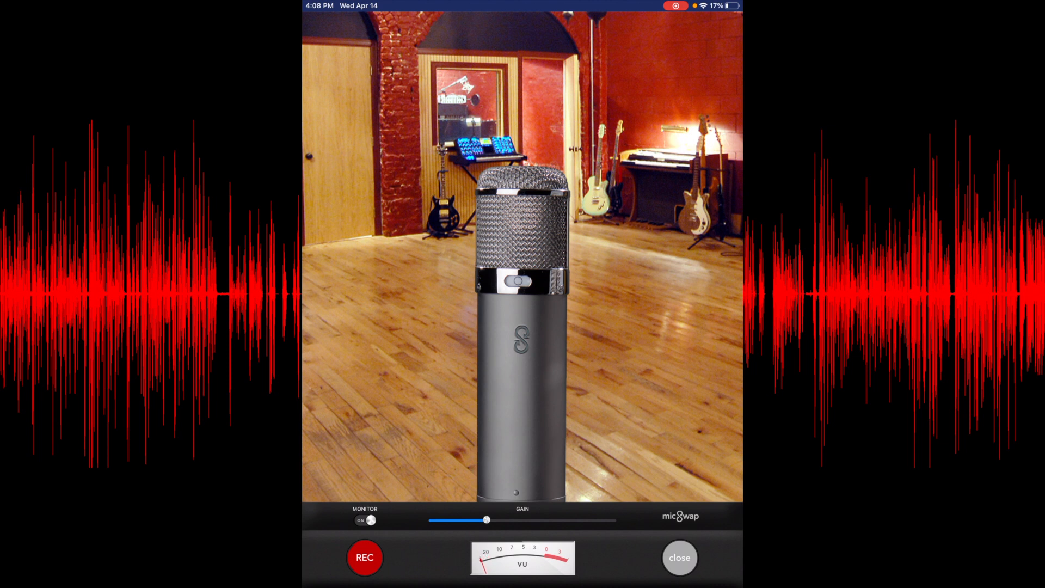
pyautogui.moveTo(486, 519); pyautogui.dragTo(501, 519)
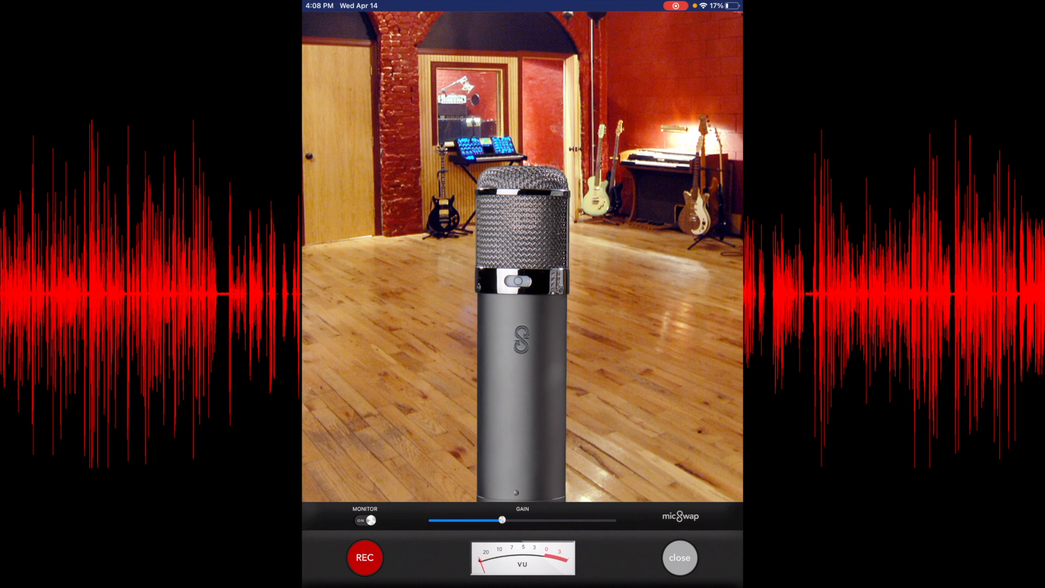
pyautogui.moveTo(502, 519); pyautogui.dragTo(495, 520)
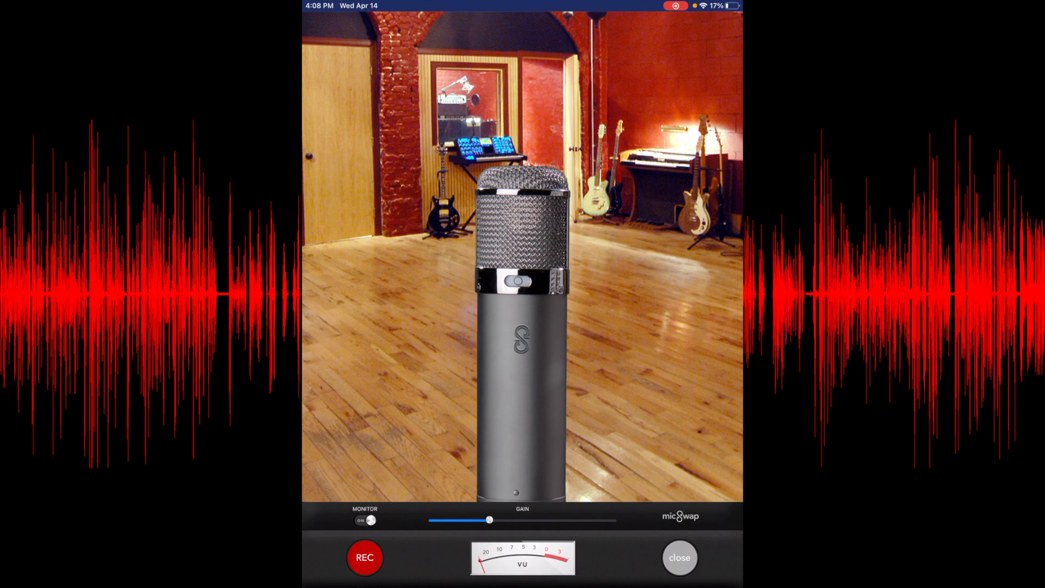
pyautogui.click(365, 557)
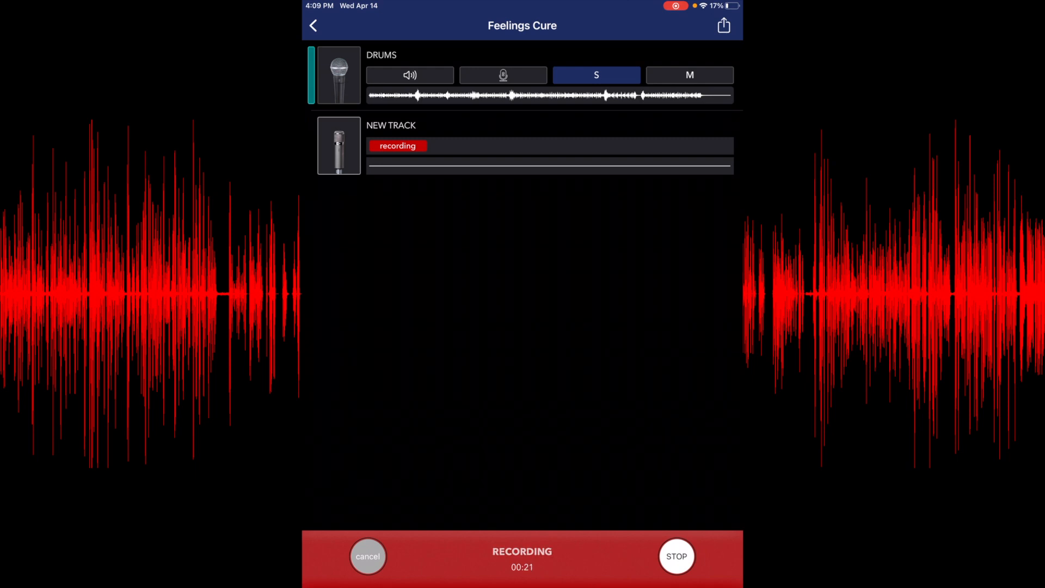
# Stop the recording and bring up the GUITAR track's mix sliders.
pyautogui.click(676, 556)
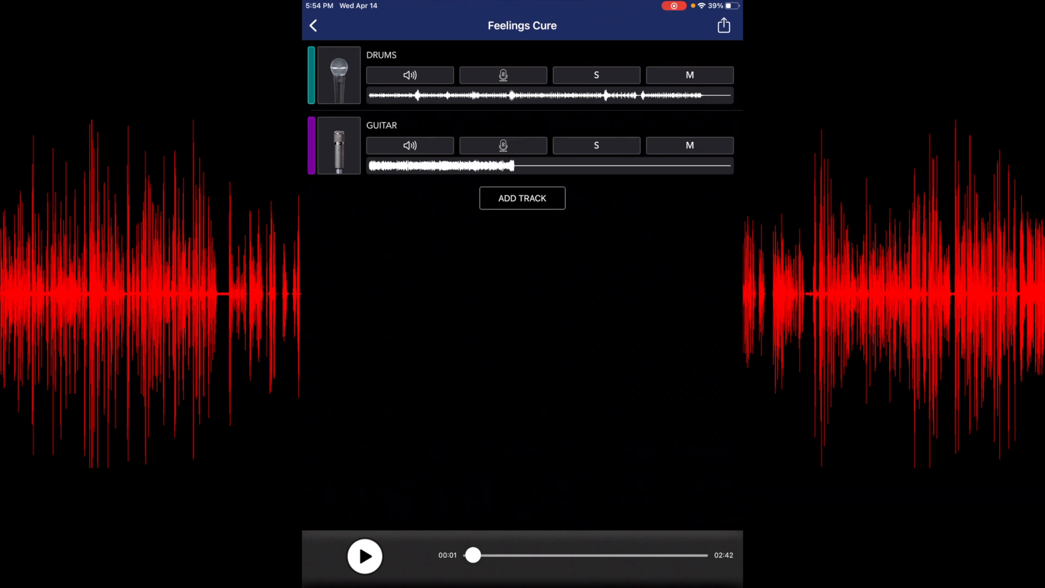
pyautogui.click(364, 555)
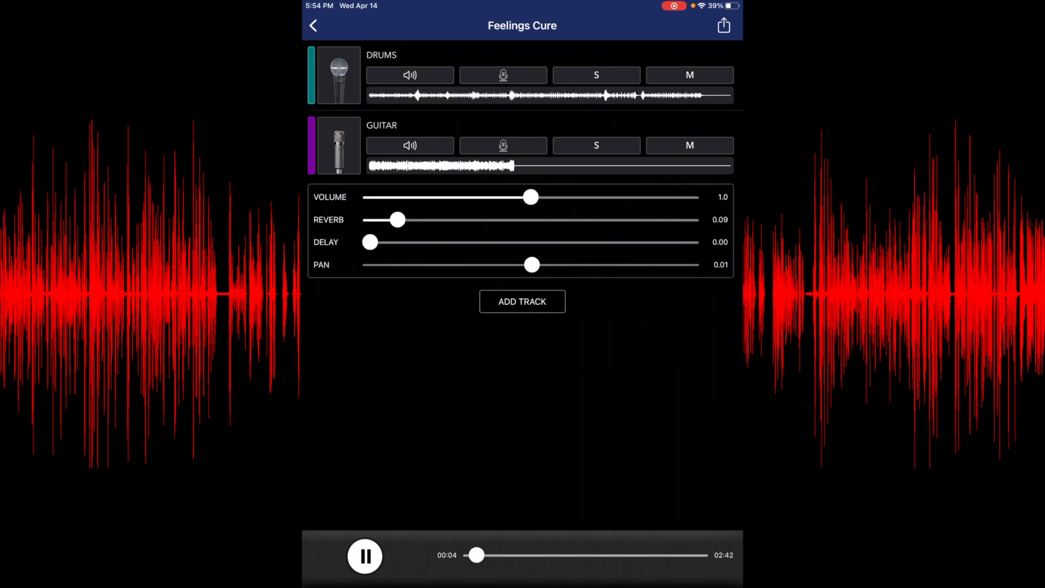
# Set the guitar reverb to about 0.08 and take its delay back to 0.00.
pyautogui.moveTo(399, 219); pyautogui.dragTo(370, 219)
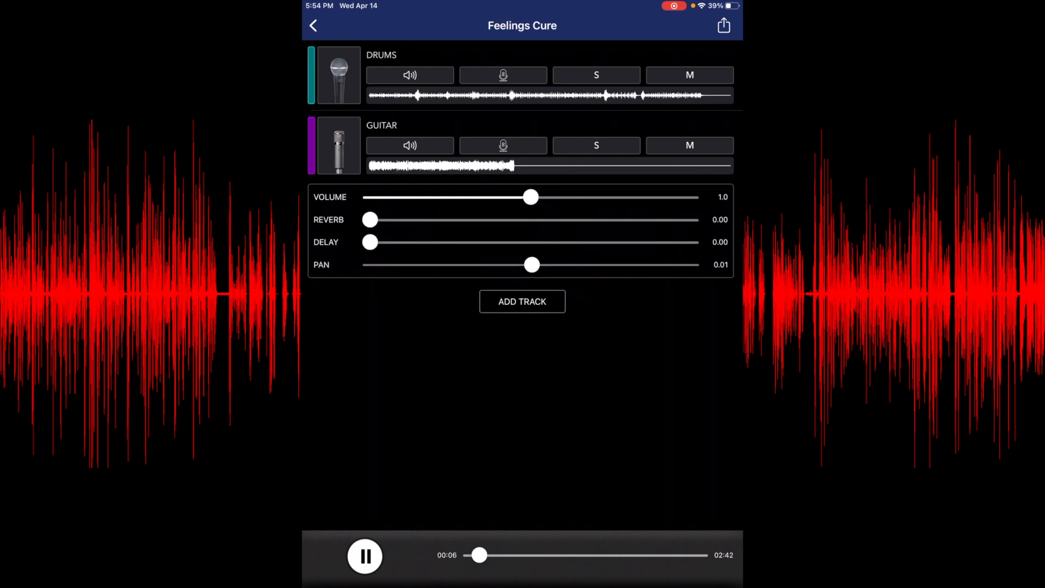
pyautogui.moveTo(370, 219); pyautogui.dragTo(405, 218)
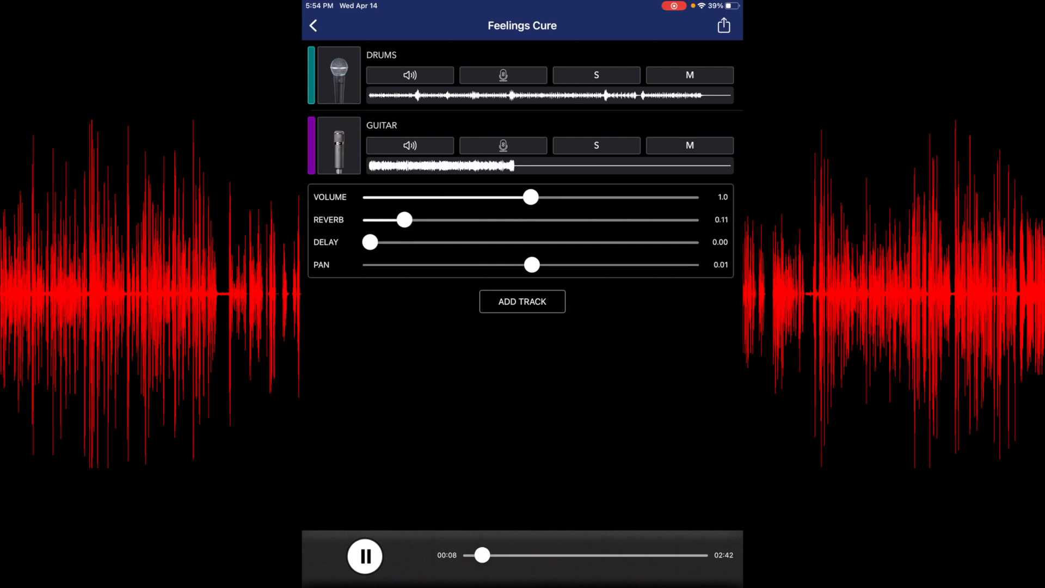
pyautogui.moveTo(369, 242); pyautogui.dragTo(464, 242)
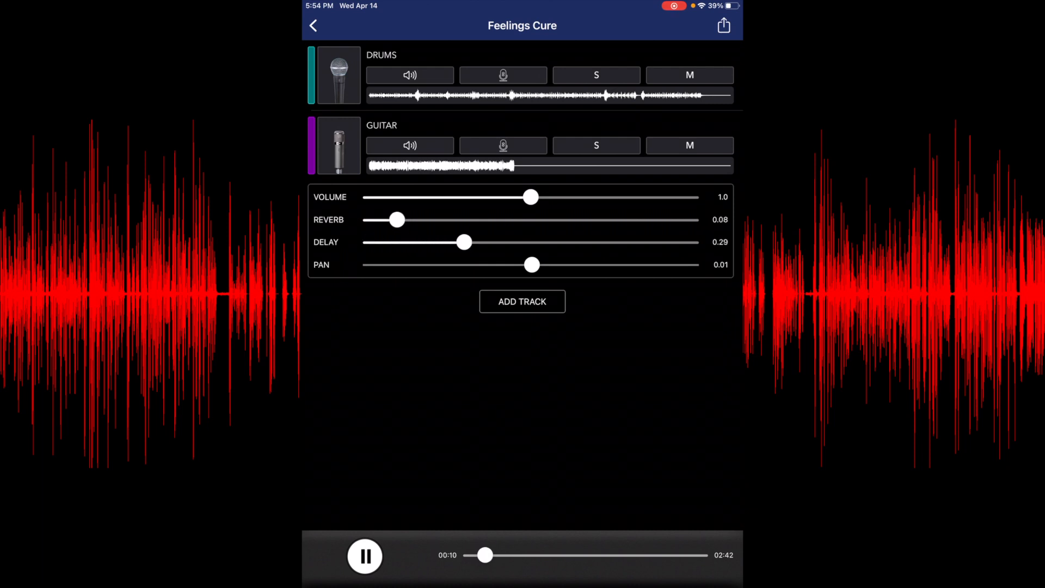
pyautogui.moveTo(465, 241); pyautogui.dragTo(369, 242)
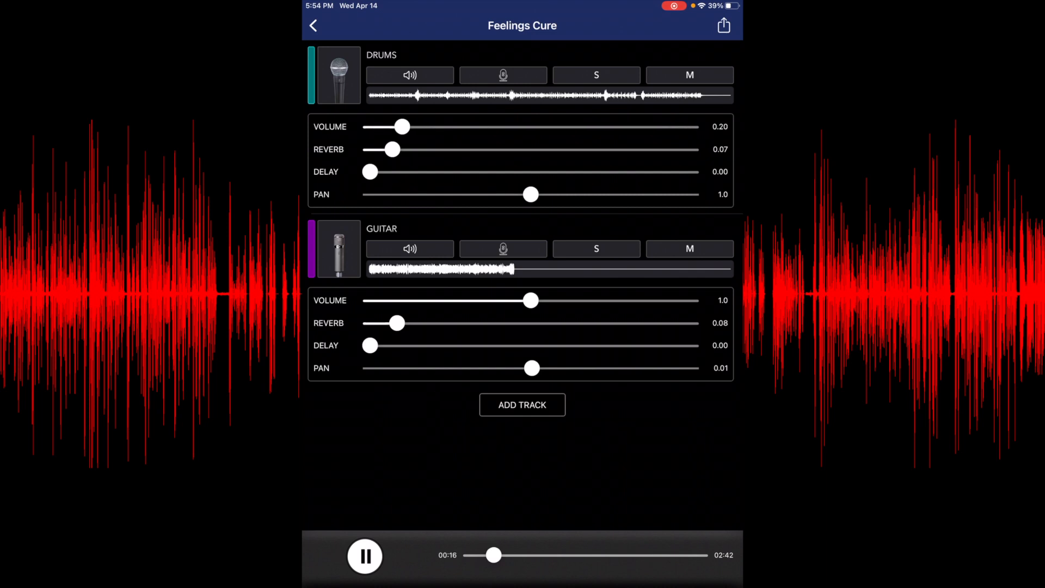
# Nudge the DRUMS volume up to about a quarter, pan left briefly, then centre the pan again.
pyautogui.moveTo(398, 127); pyautogui.dragTo(408, 126)
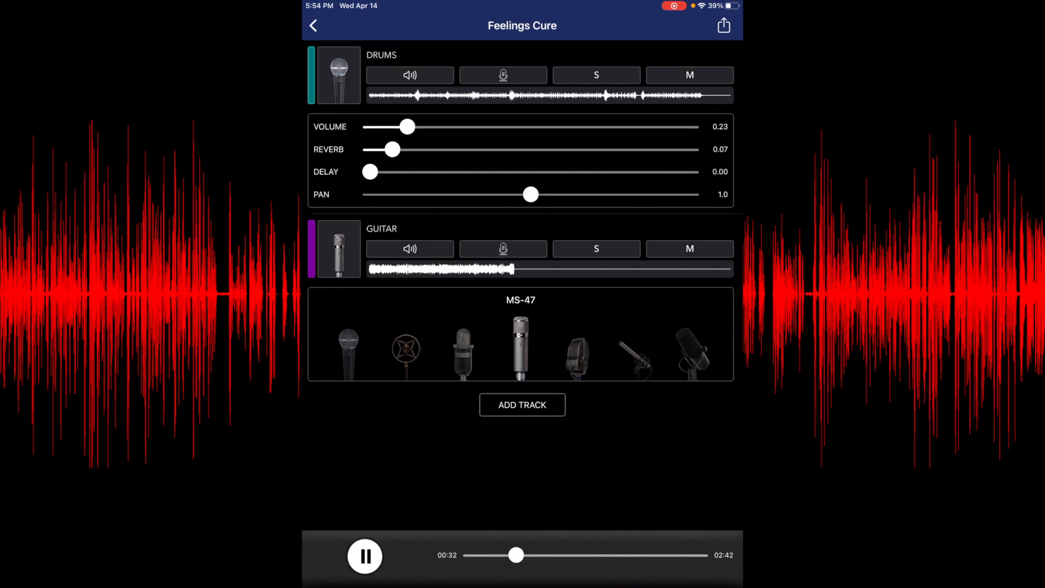
pyautogui.moveTo(530, 193); pyautogui.dragTo(516, 194)
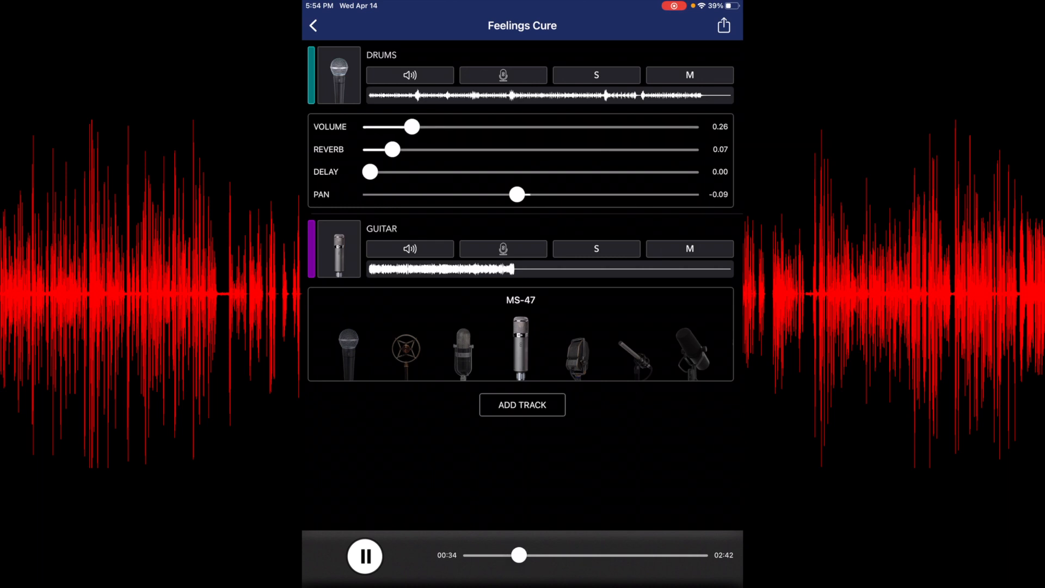
pyautogui.moveTo(516, 195); pyautogui.dragTo(437, 195)
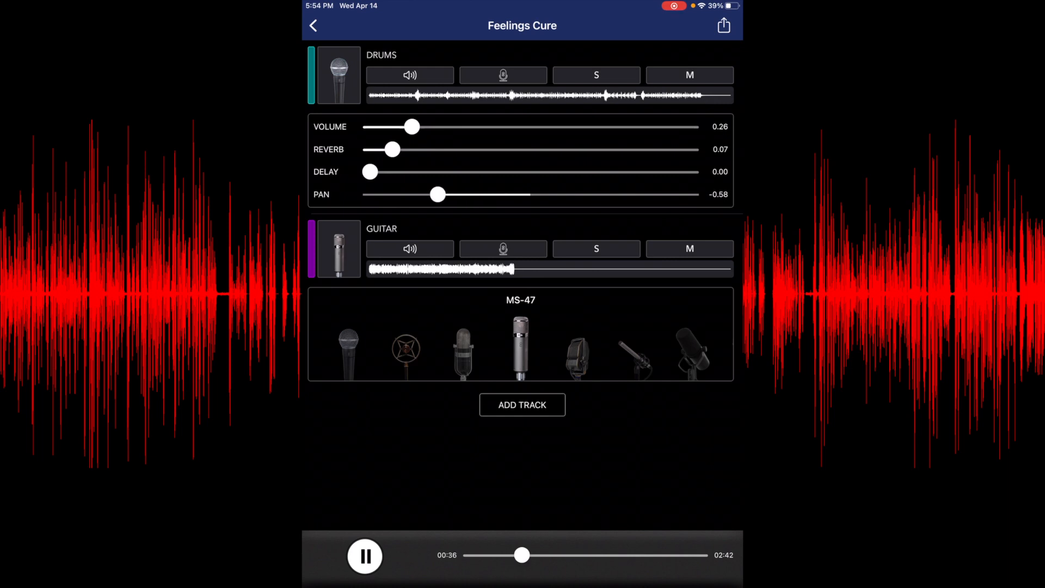
pyautogui.moveTo(436, 195); pyautogui.dragTo(529, 195)
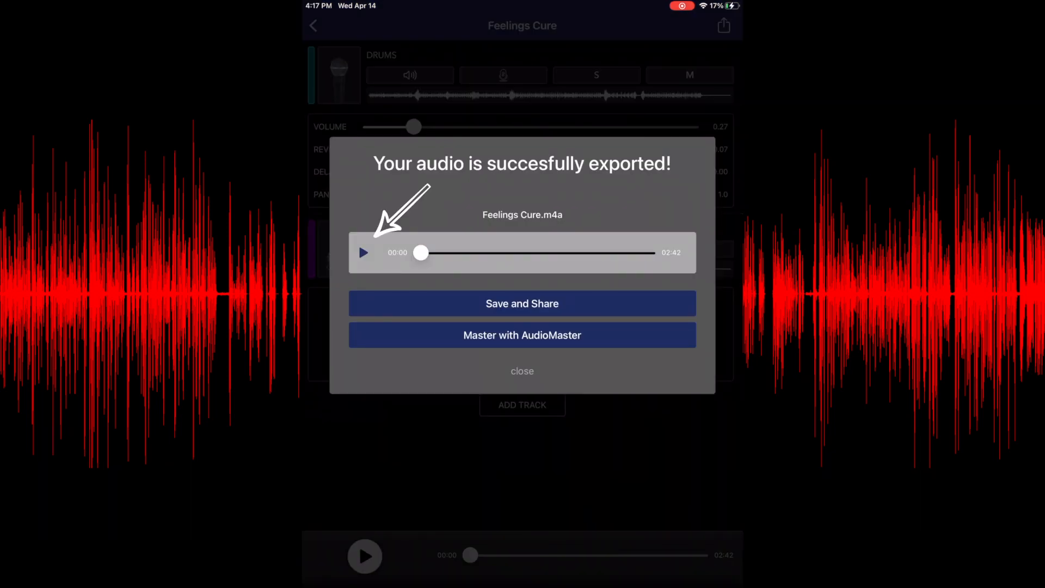
# Preview the exported Feelings Cure.m4a briefly, then choose Master with AudioMaster.
pyautogui.click(364, 252)
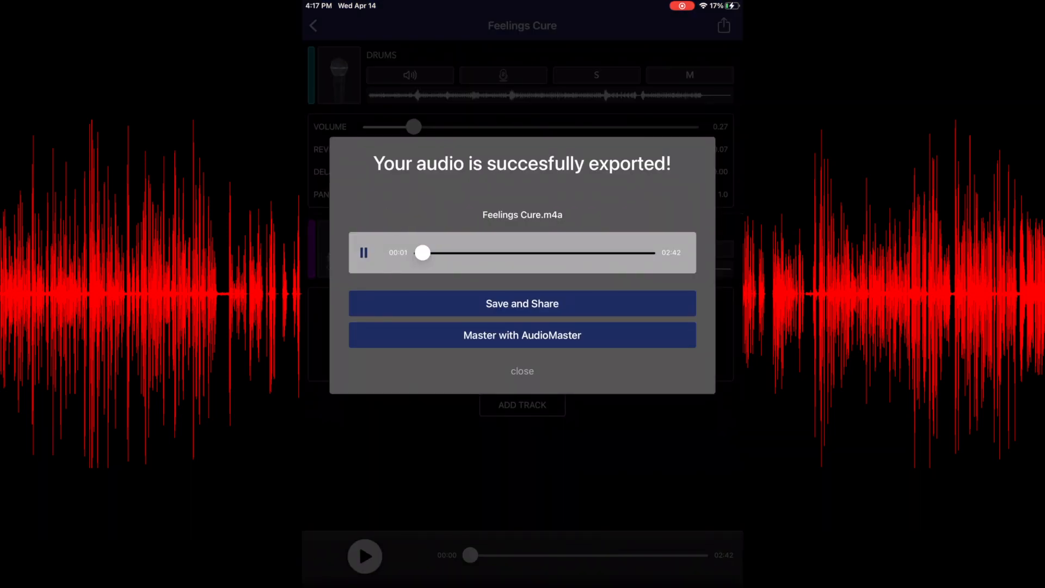
pyautogui.click(363, 252)
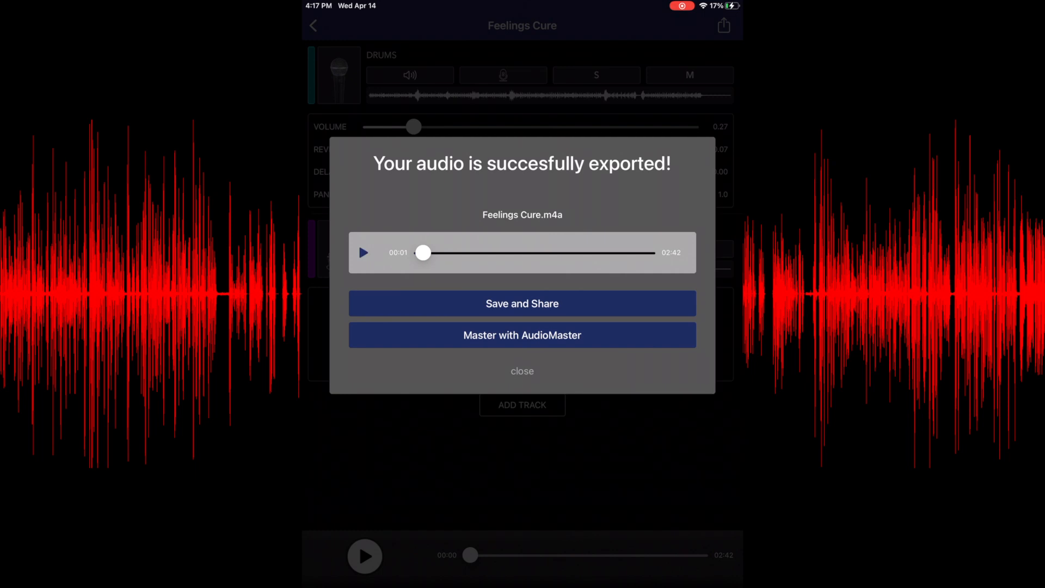
pyautogui.click(522, 304)
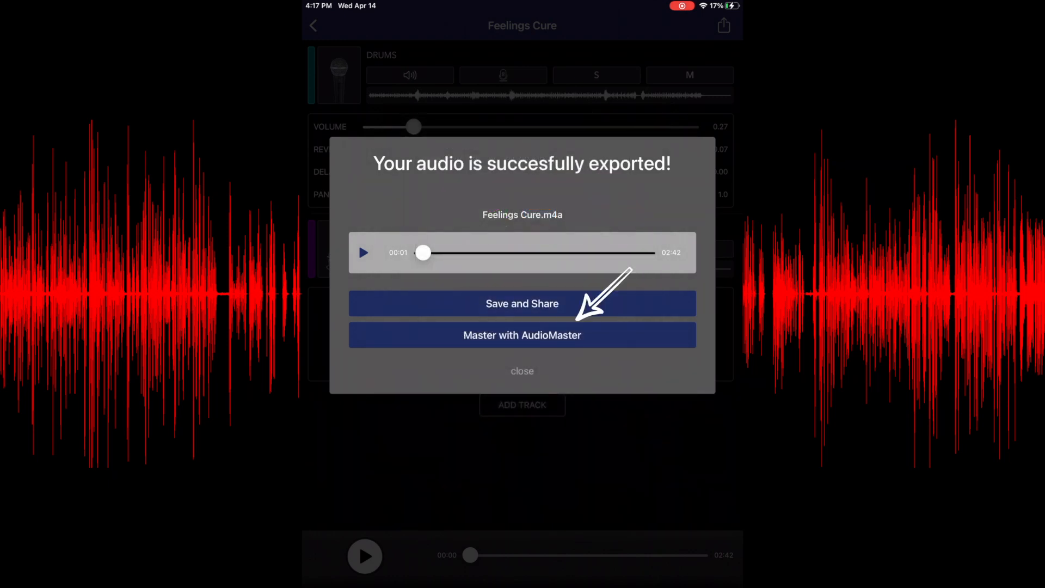
pyautogui.click(521, 334)
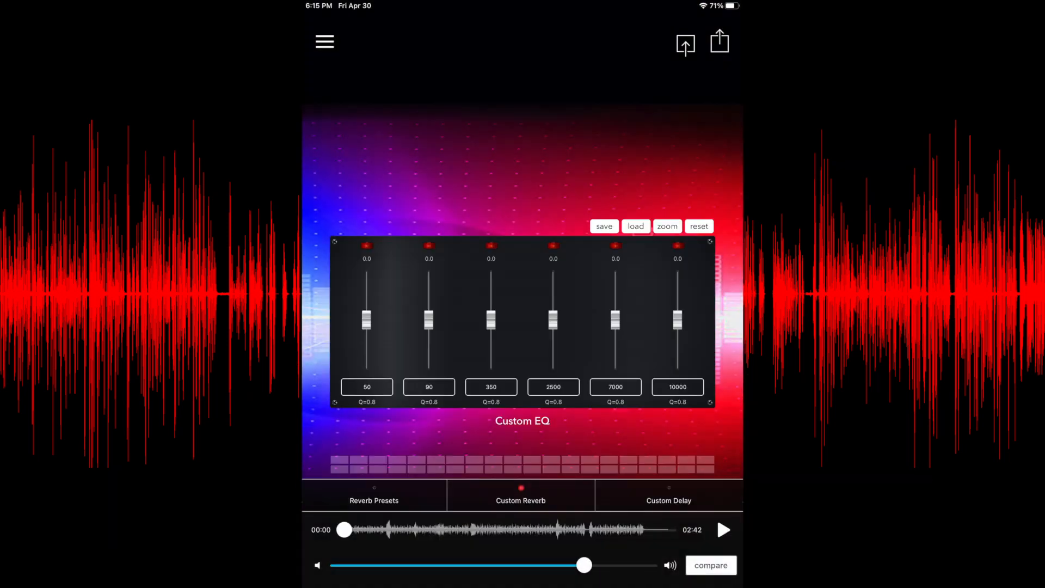